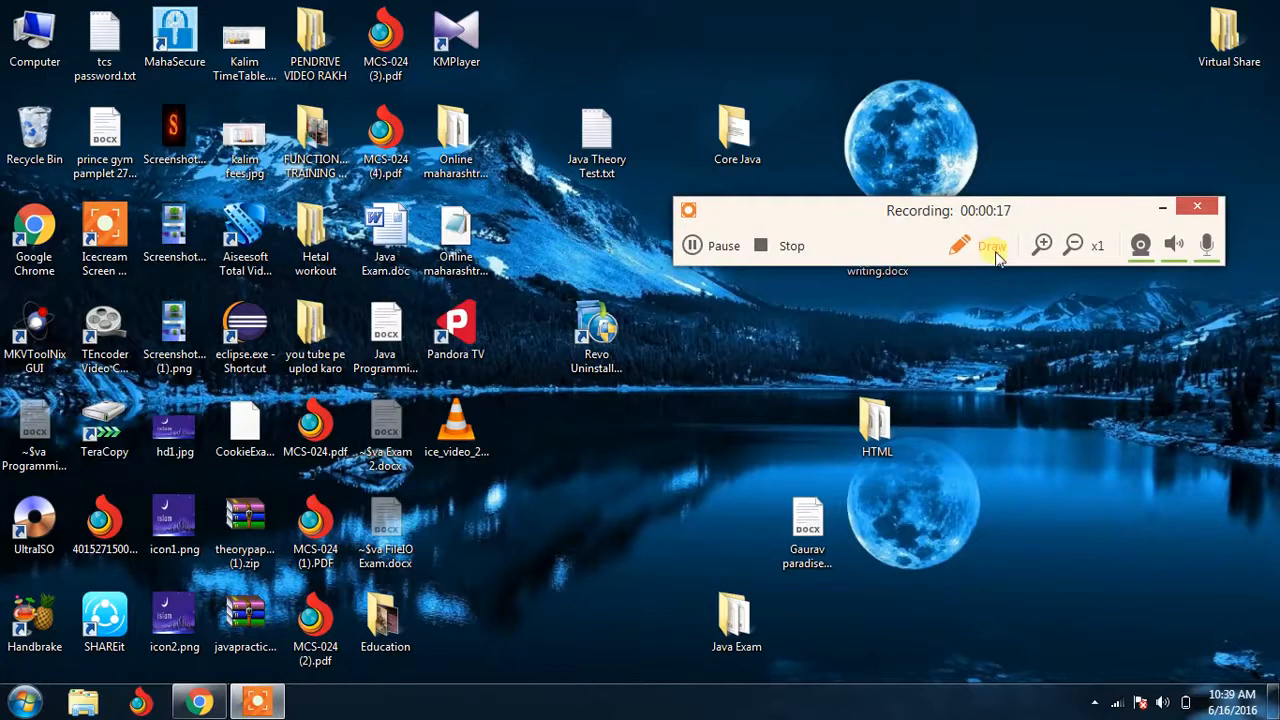
- Drag the recording toolbar toward the centre and expand the Draw panel
drag(948, 210, 670, 185)
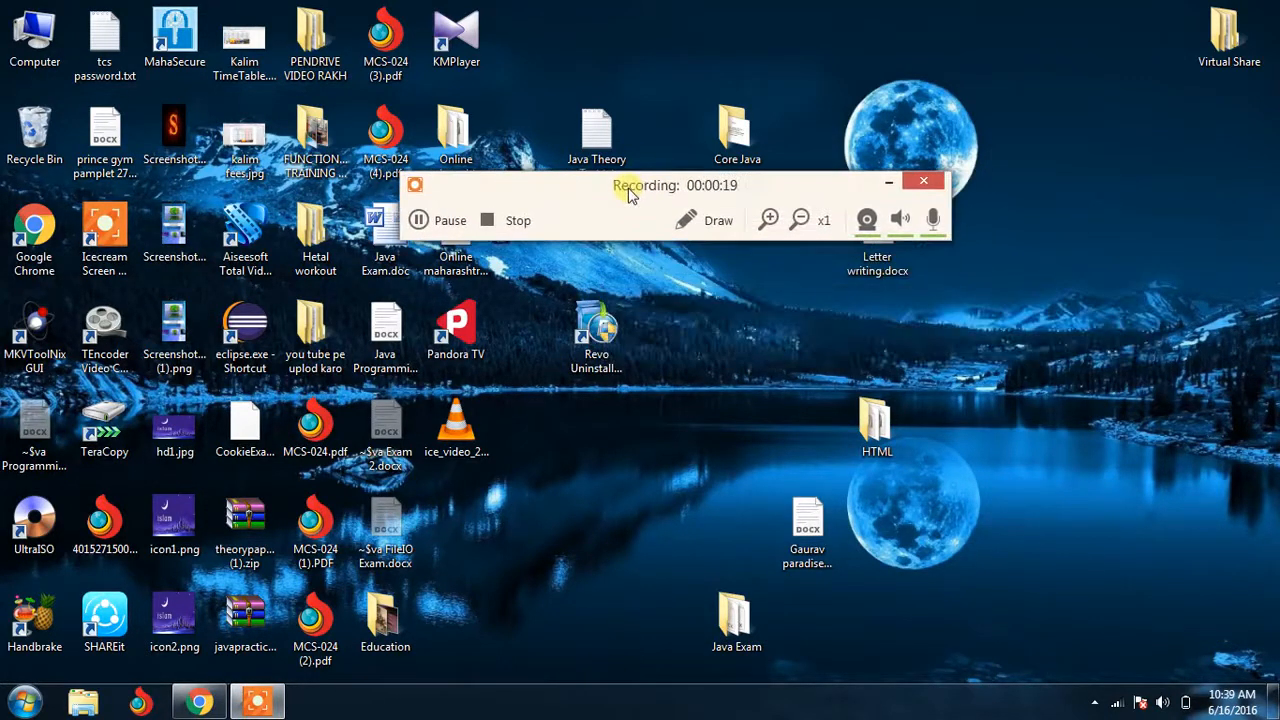
drag(640, 185, 810, 205)
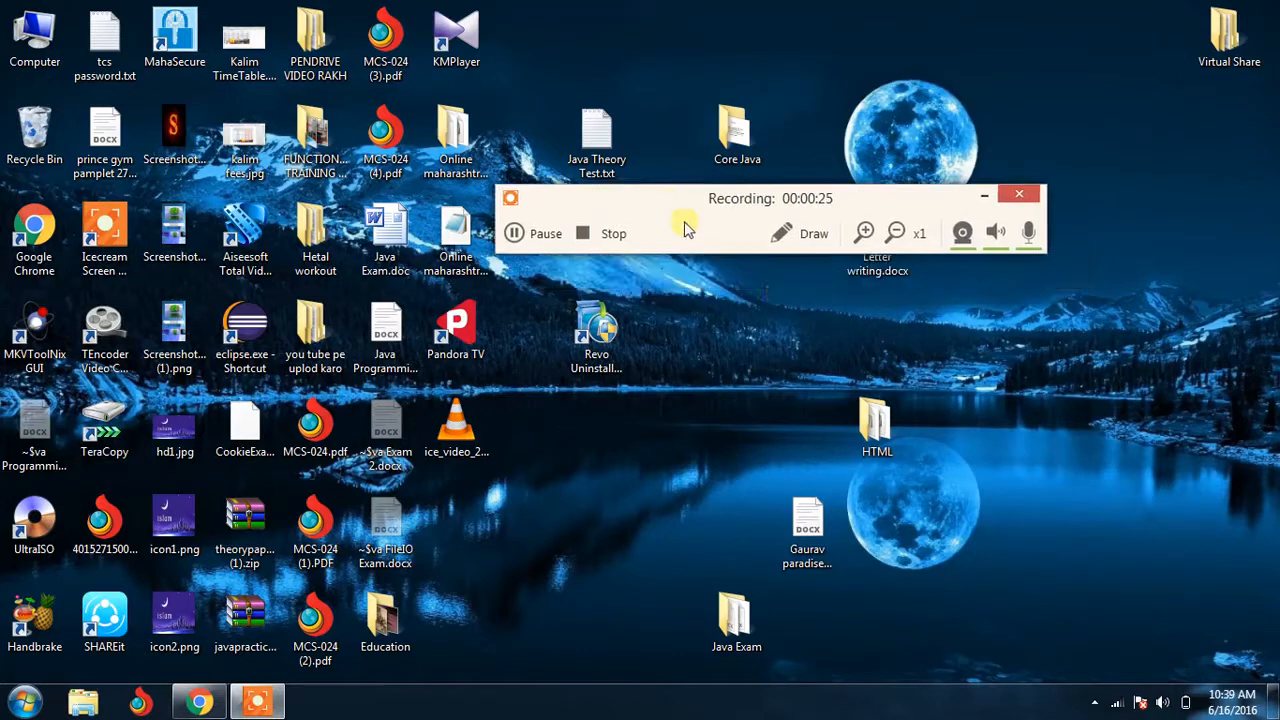
mouse_move(865, 205)
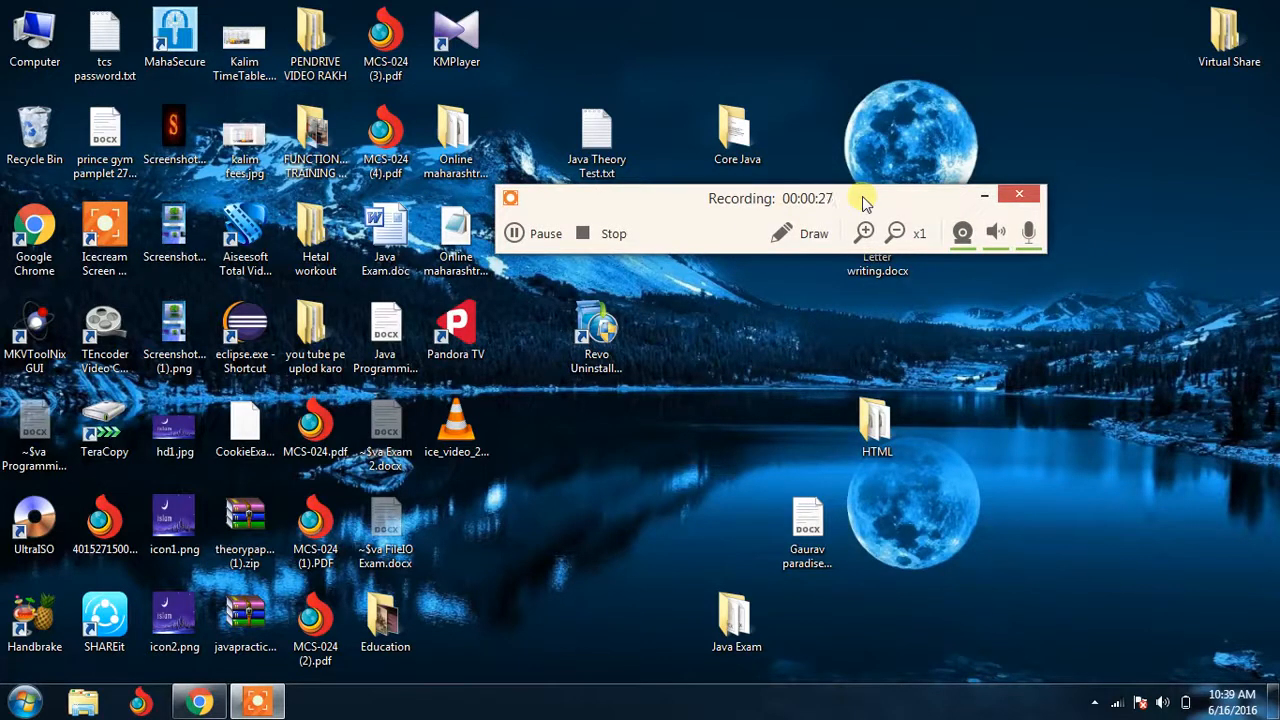
mouse_move(782, 233)
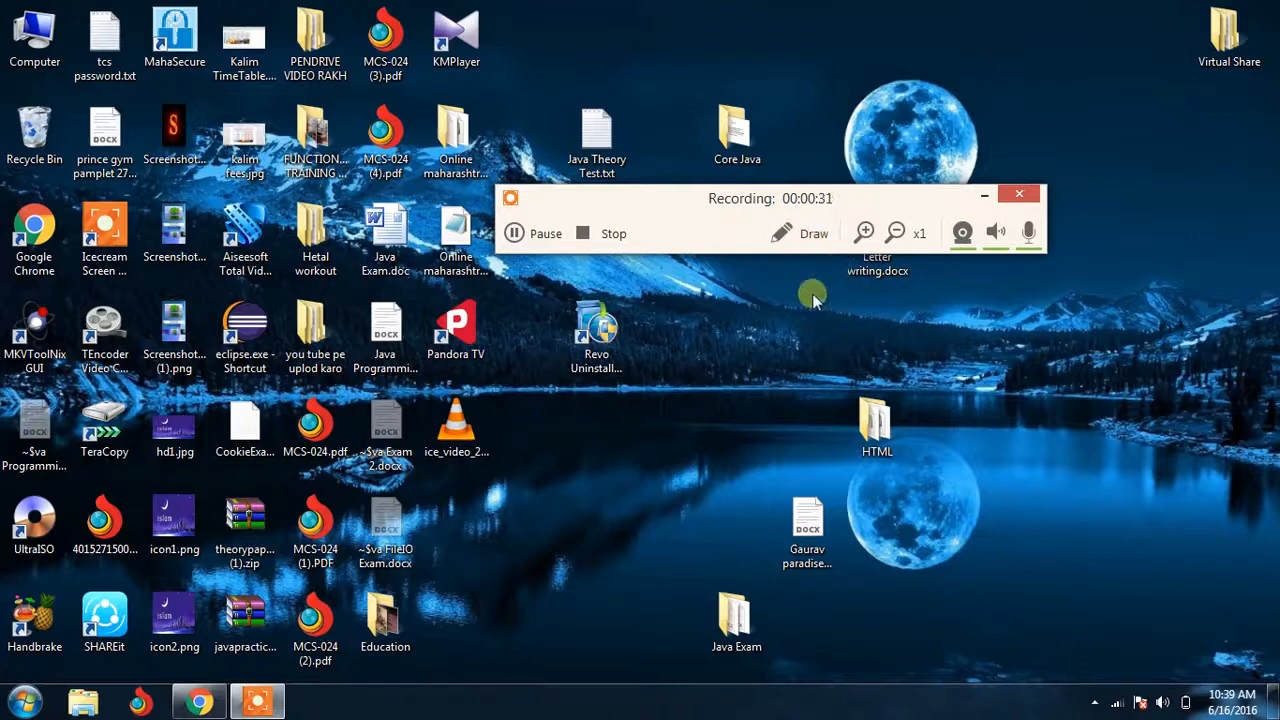
click(813, 233)
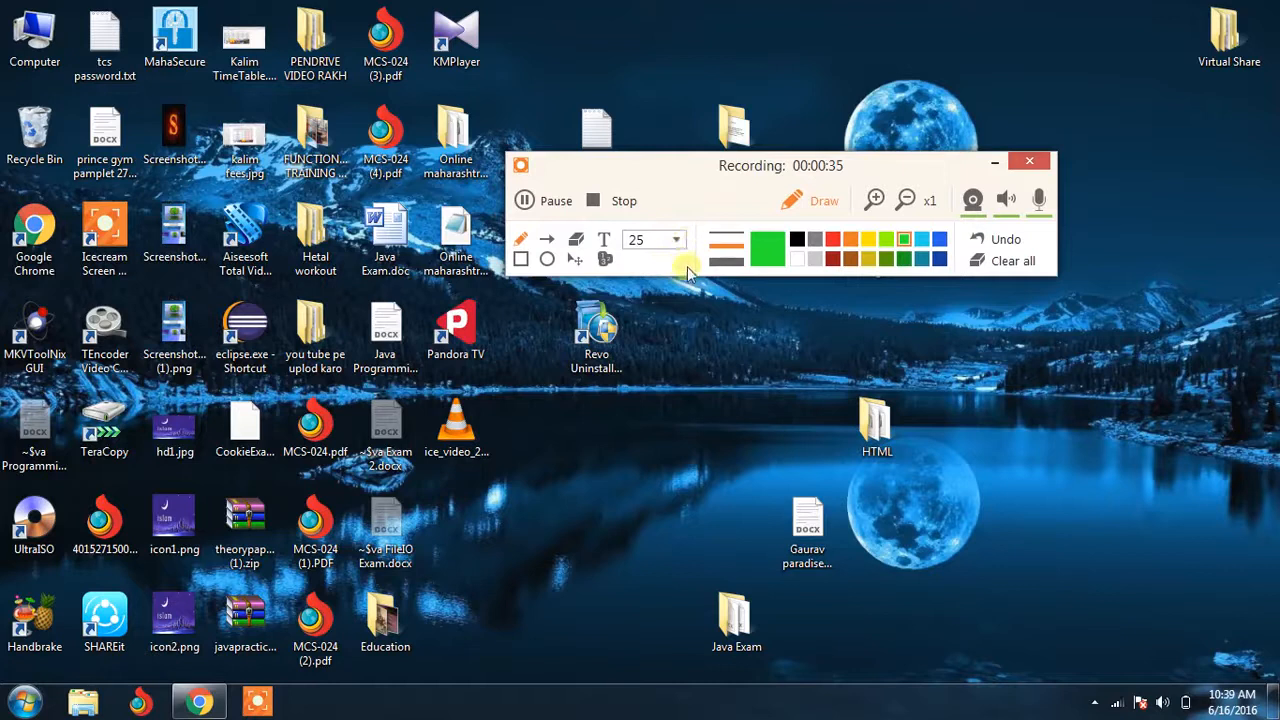
- Switch to red and freehand-draw an M, a Z, a loop and stick-figure limbs
click(676, 240)
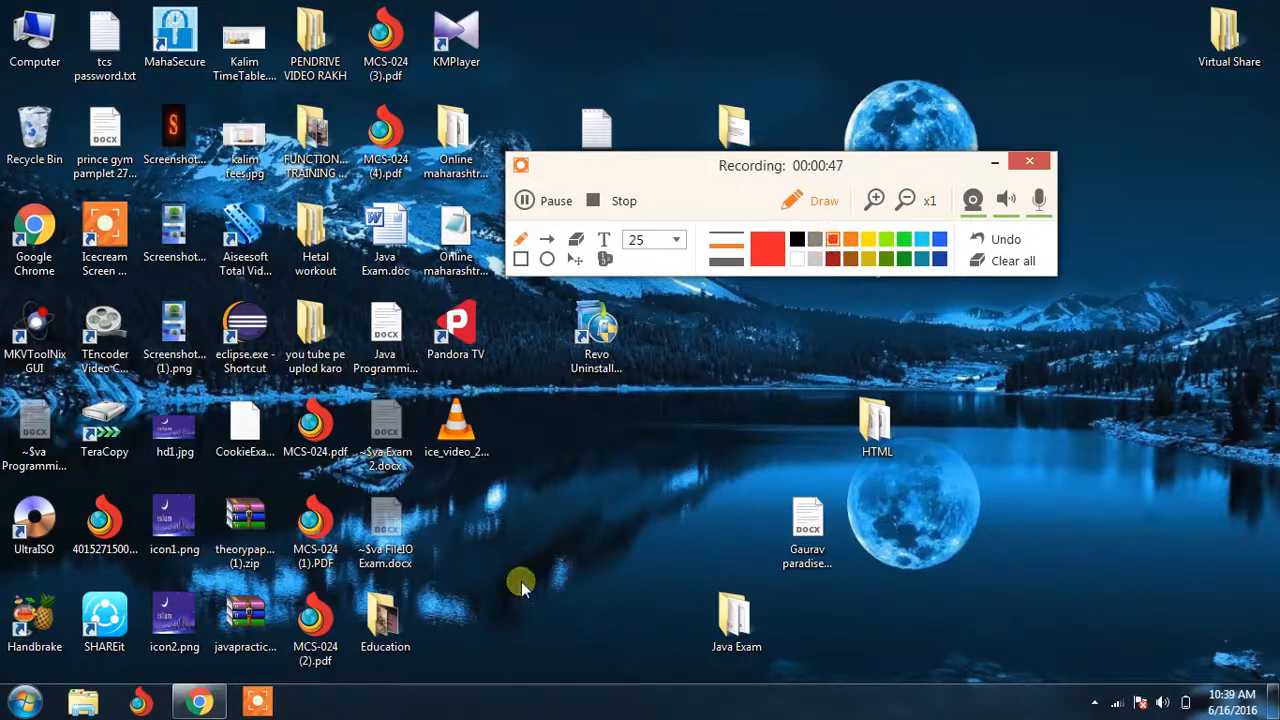
drag(520, 580, 855, 430)
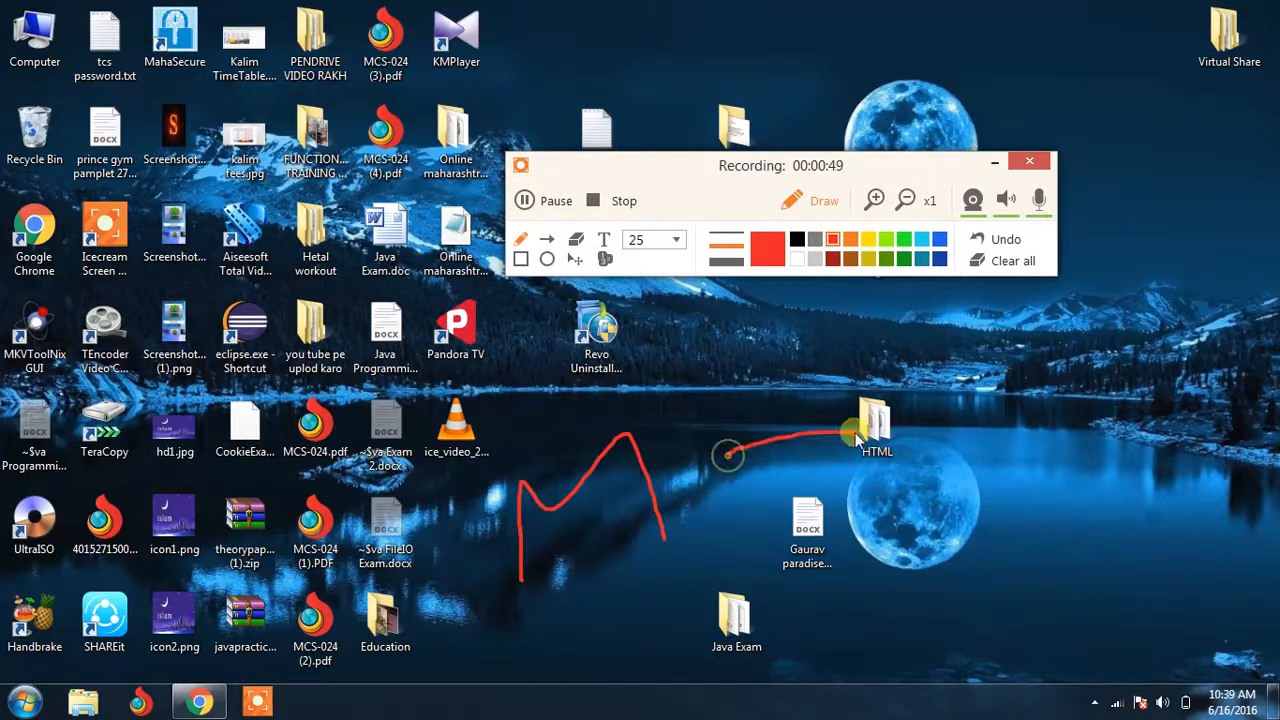
drag(850, 435, 1050, 430)
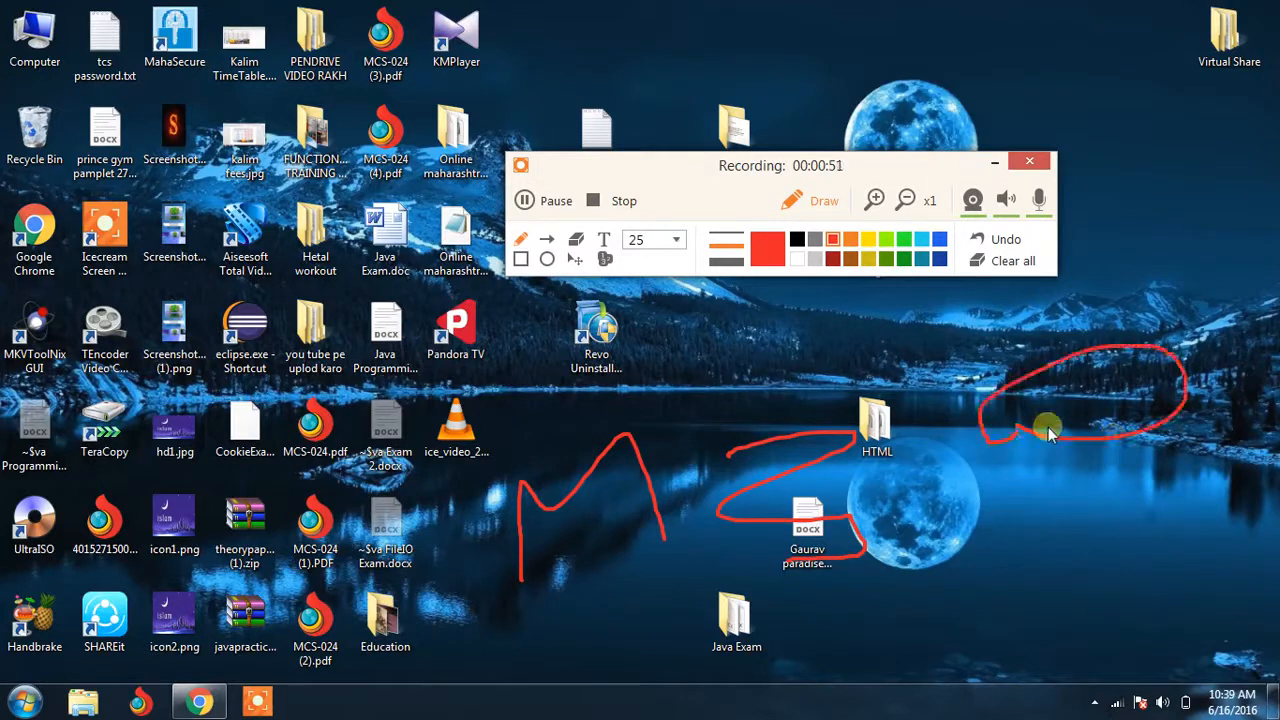
drag(1047, 427, 1150, 550)
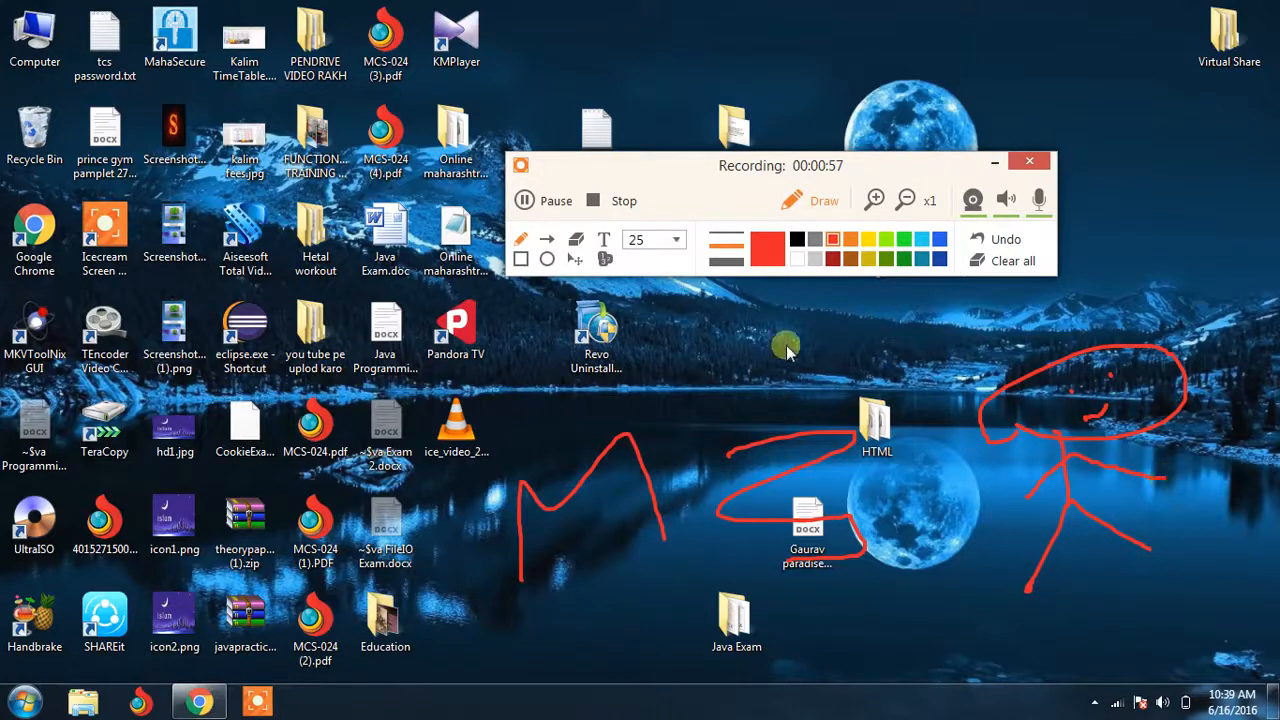
drag(780, 165, 790, 126)
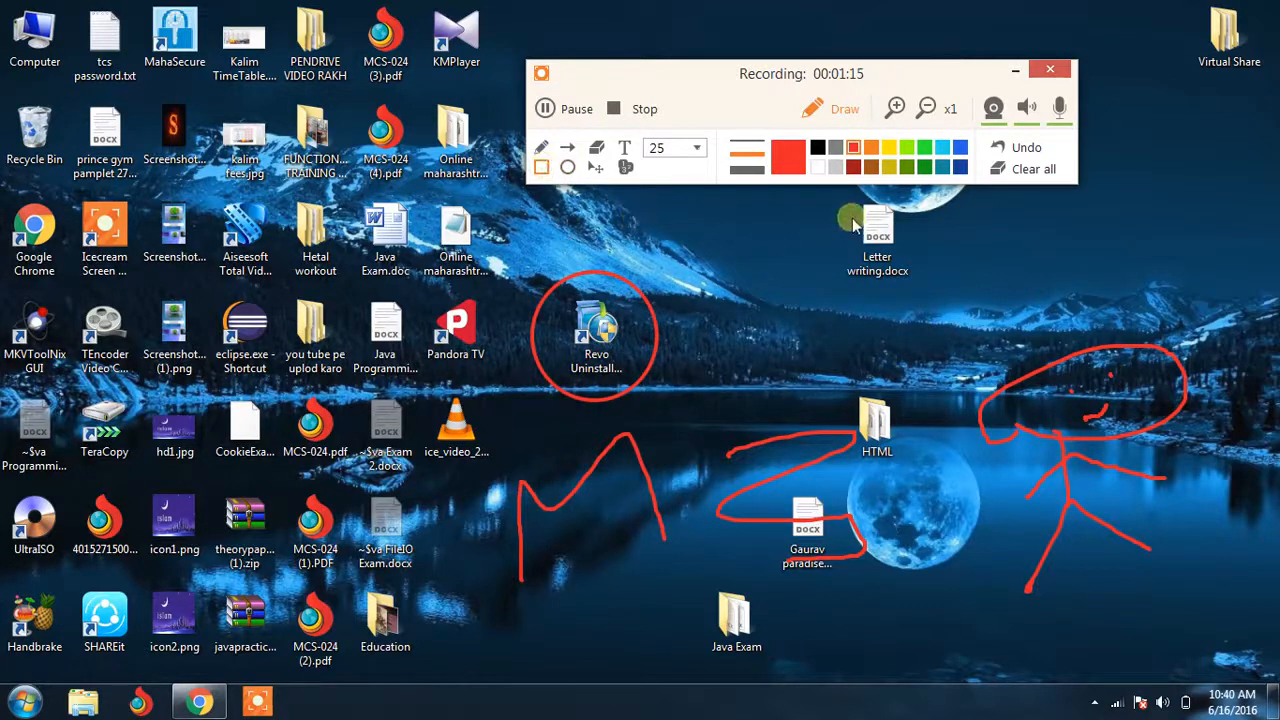
- Box Letter writing.docx in red and add a red left-pointing arrow at the bottom
drag(850, 215, 947, 302)
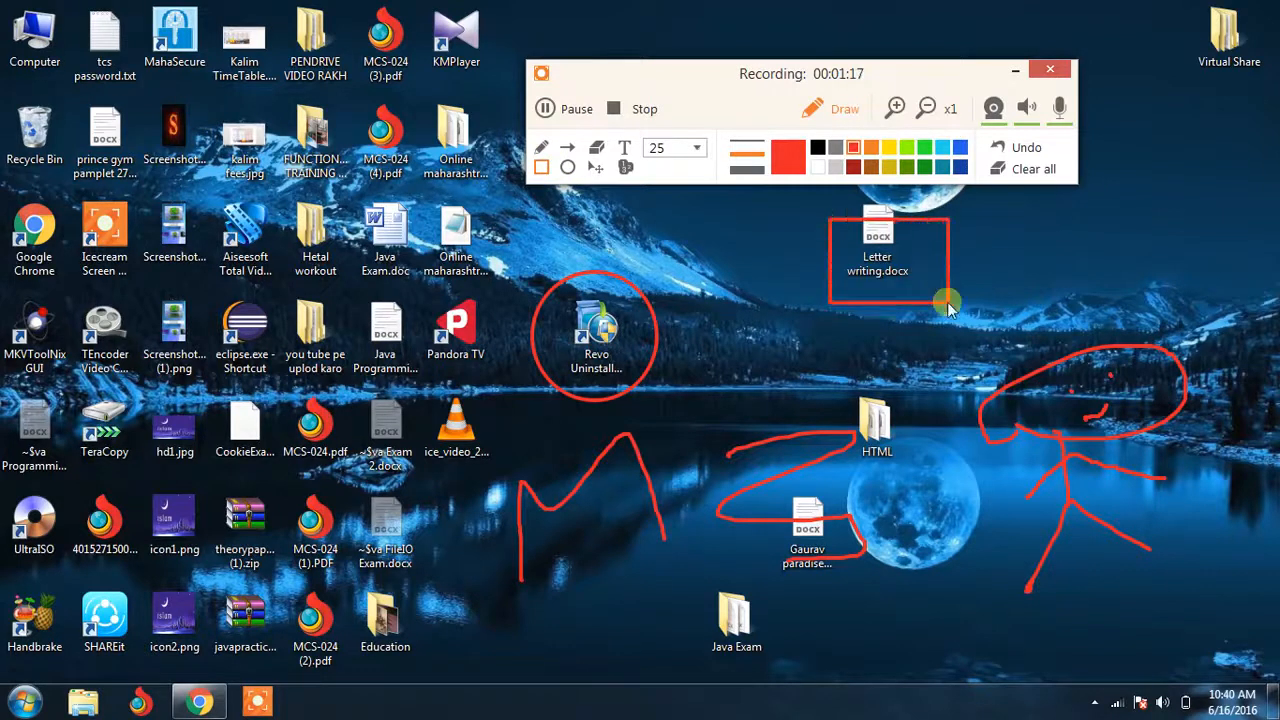
mouse_move(540, 215)
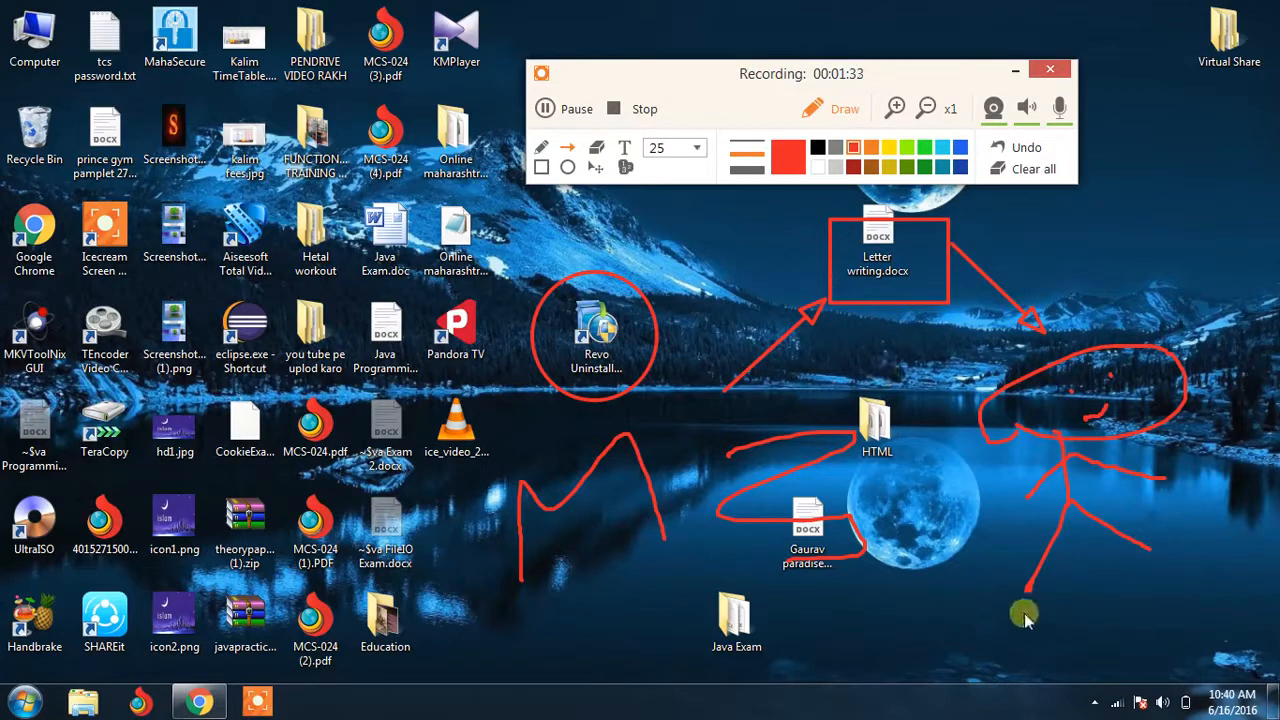
drag(1025, 610, 870, 585)
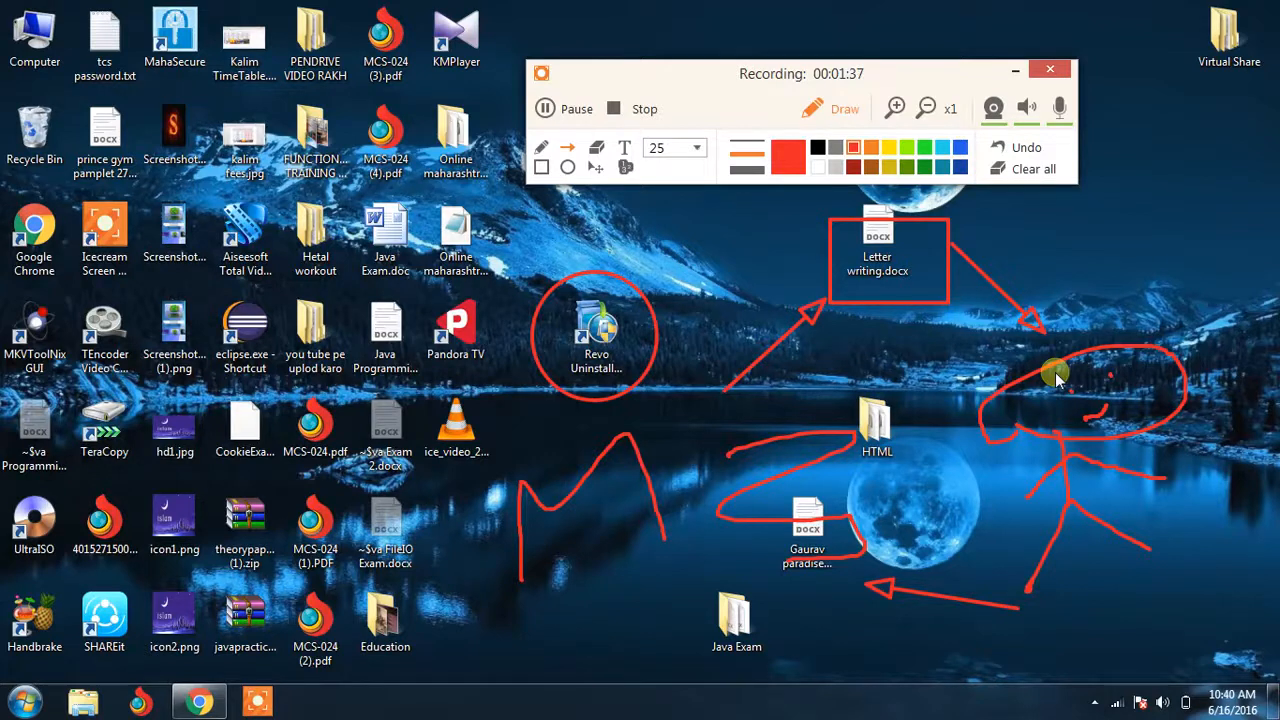
- Clear all annotations, then zoom the recording to x2 and back to x1
click(1026, 147)
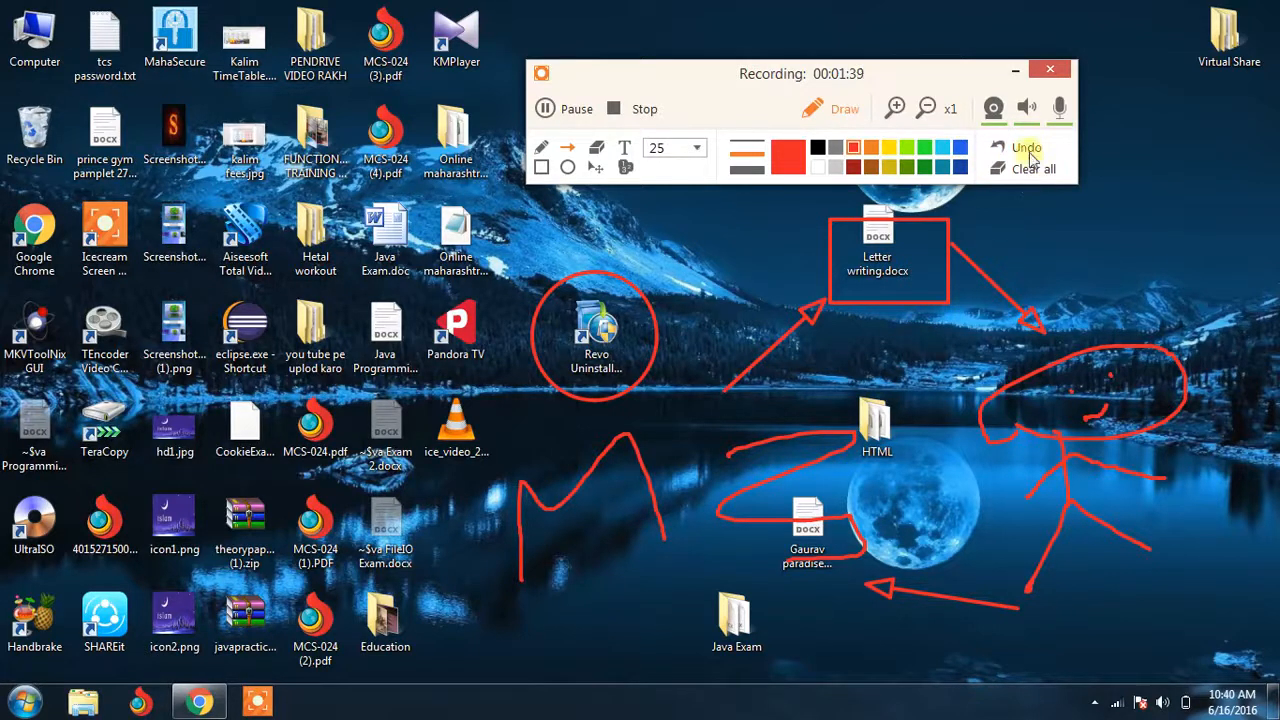
click(1034, 168)
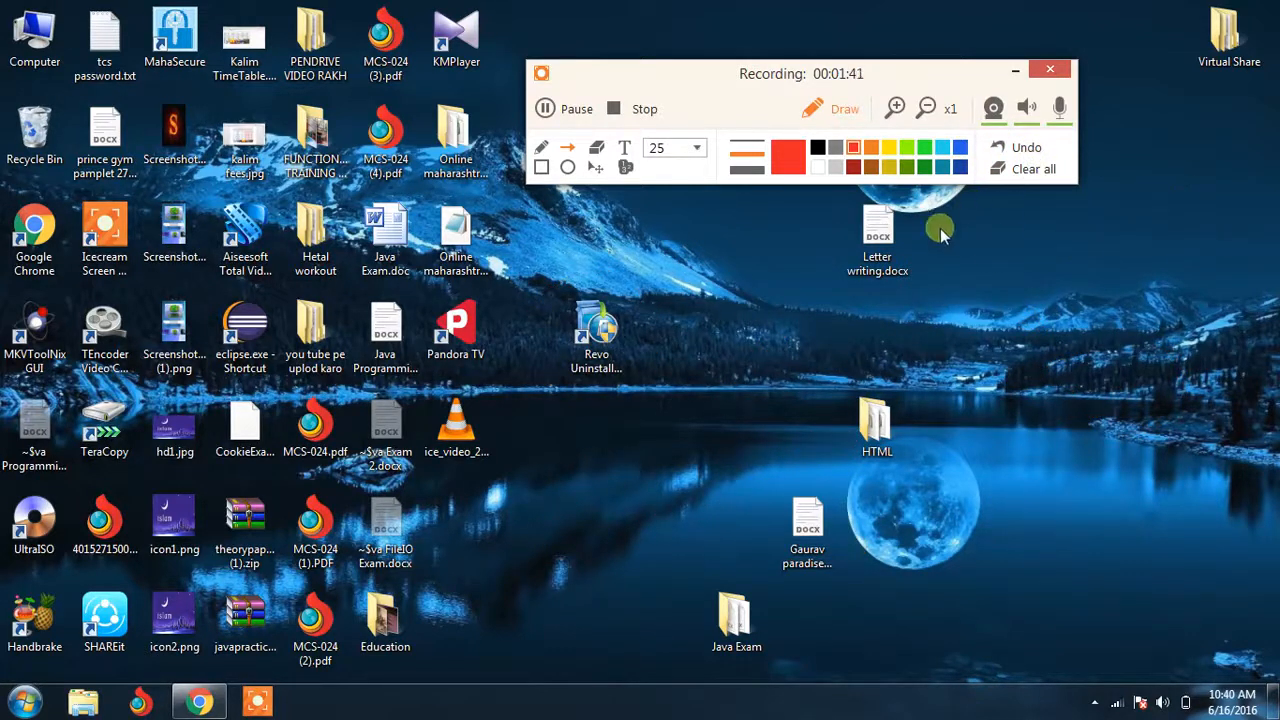
click(895, 107)
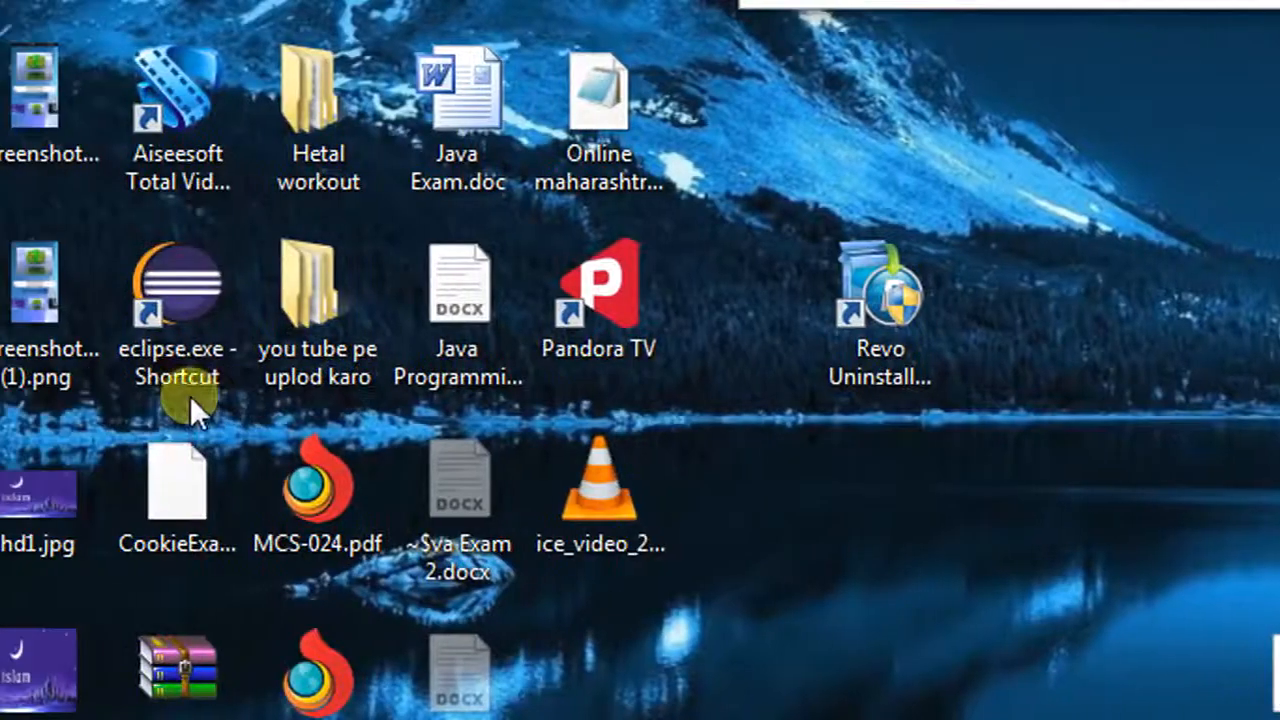
scroll(down, 3)
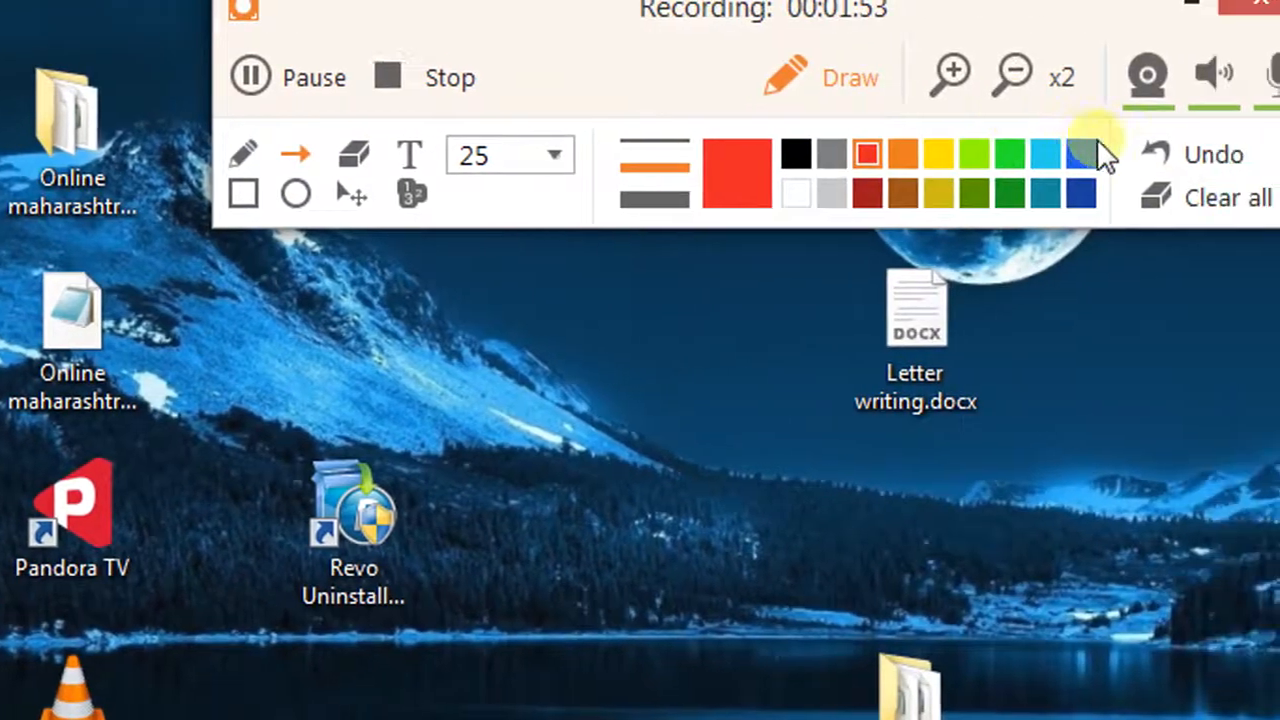
click(1013, 75)
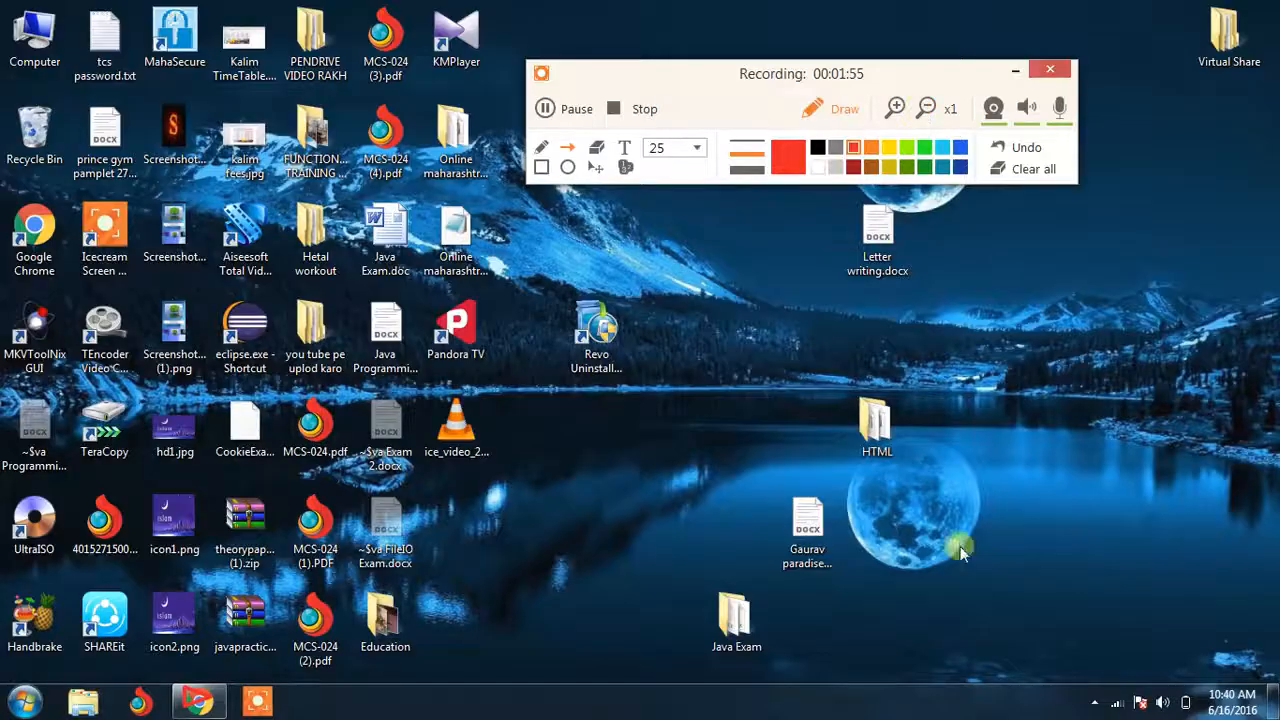
mouse_move(720, 390)
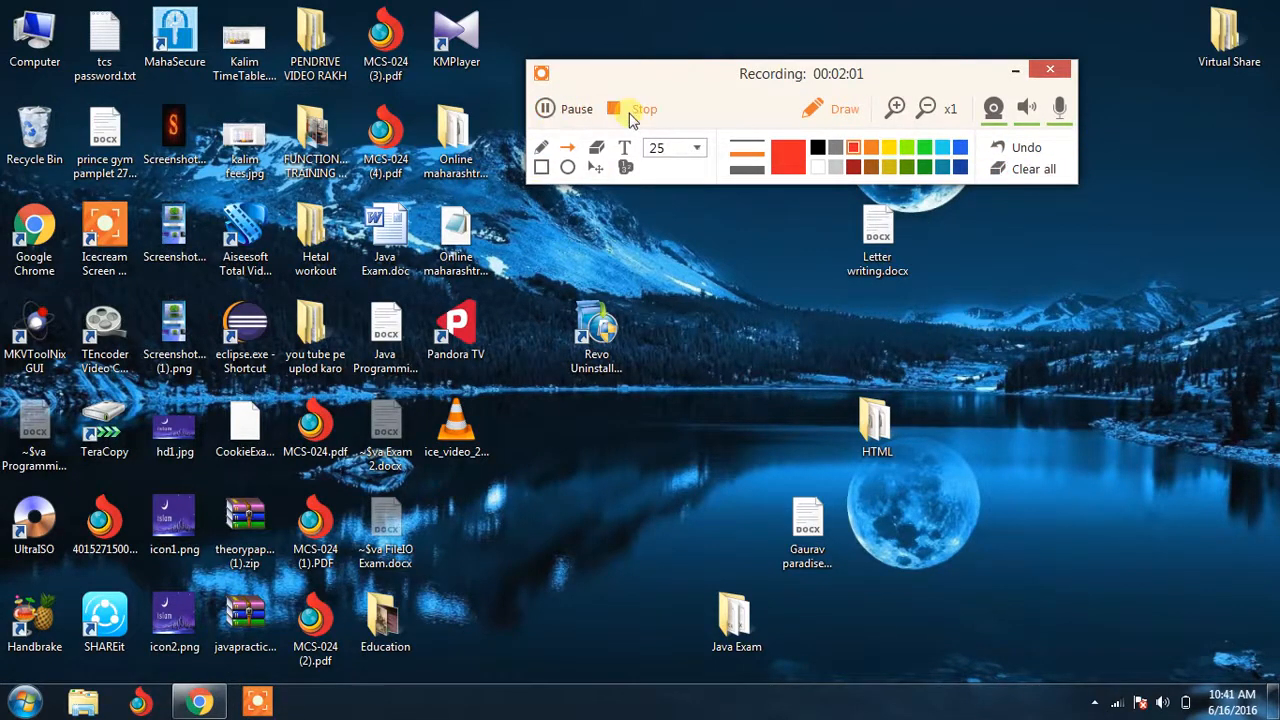
- Scroll through the YouTube tutorial results and drag the recorder panel to the right
click(844, 108)
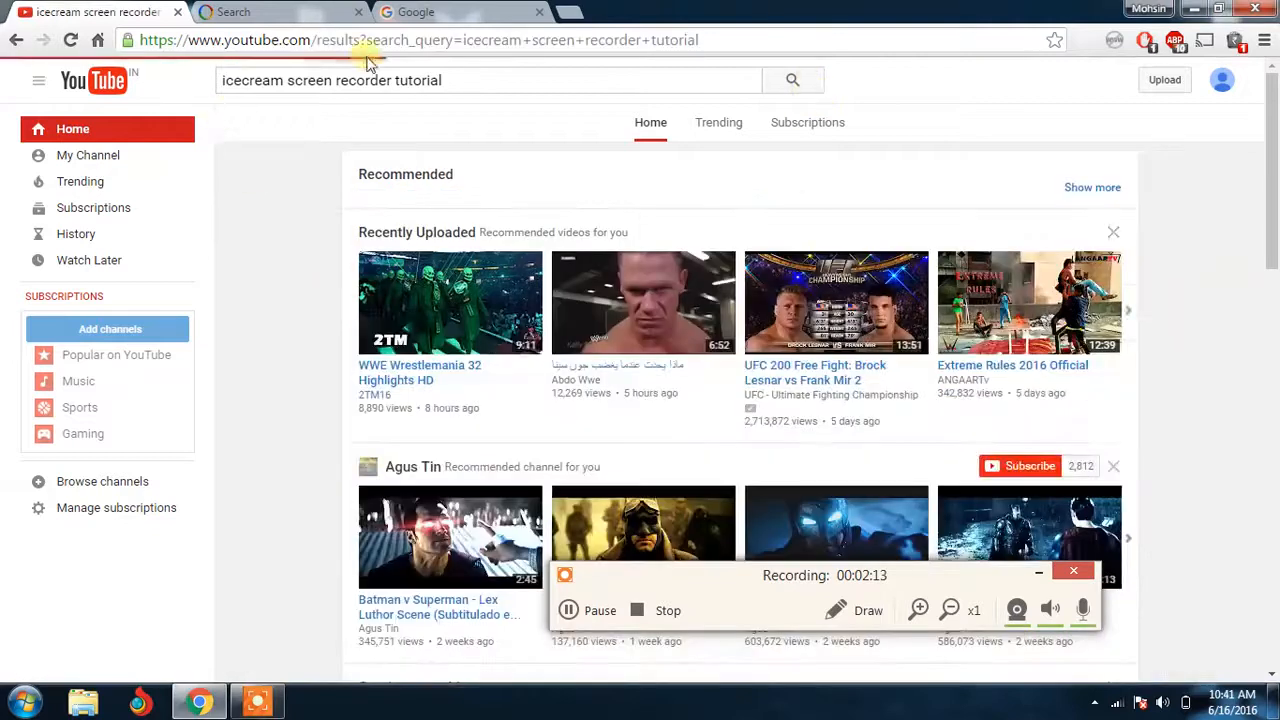
click(792, 80)
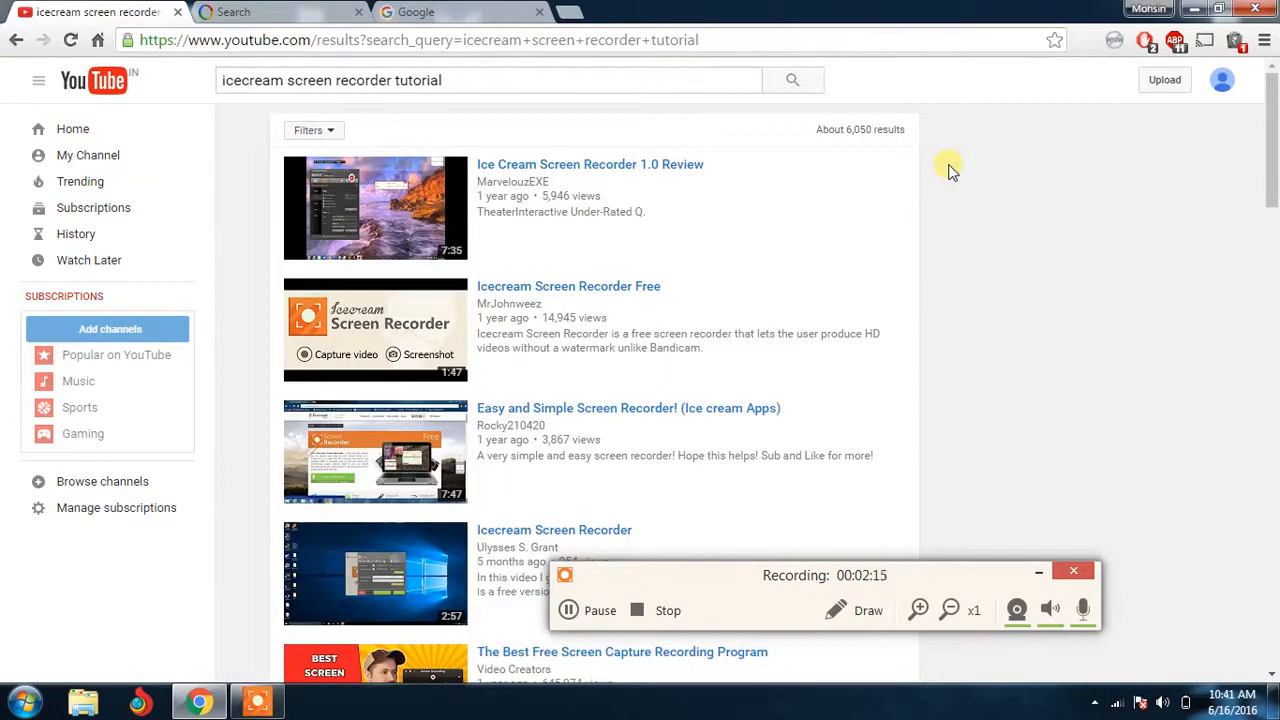
mouse_move(1207, 428)
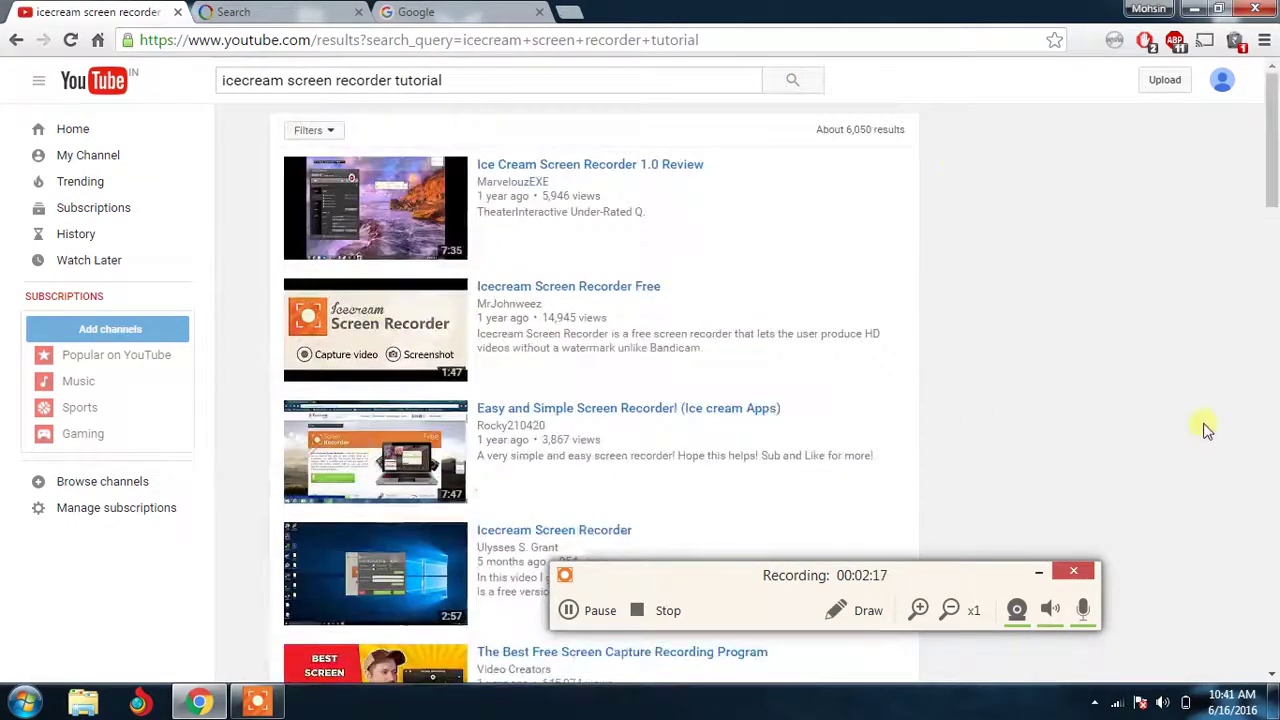
scroll(down, 3)
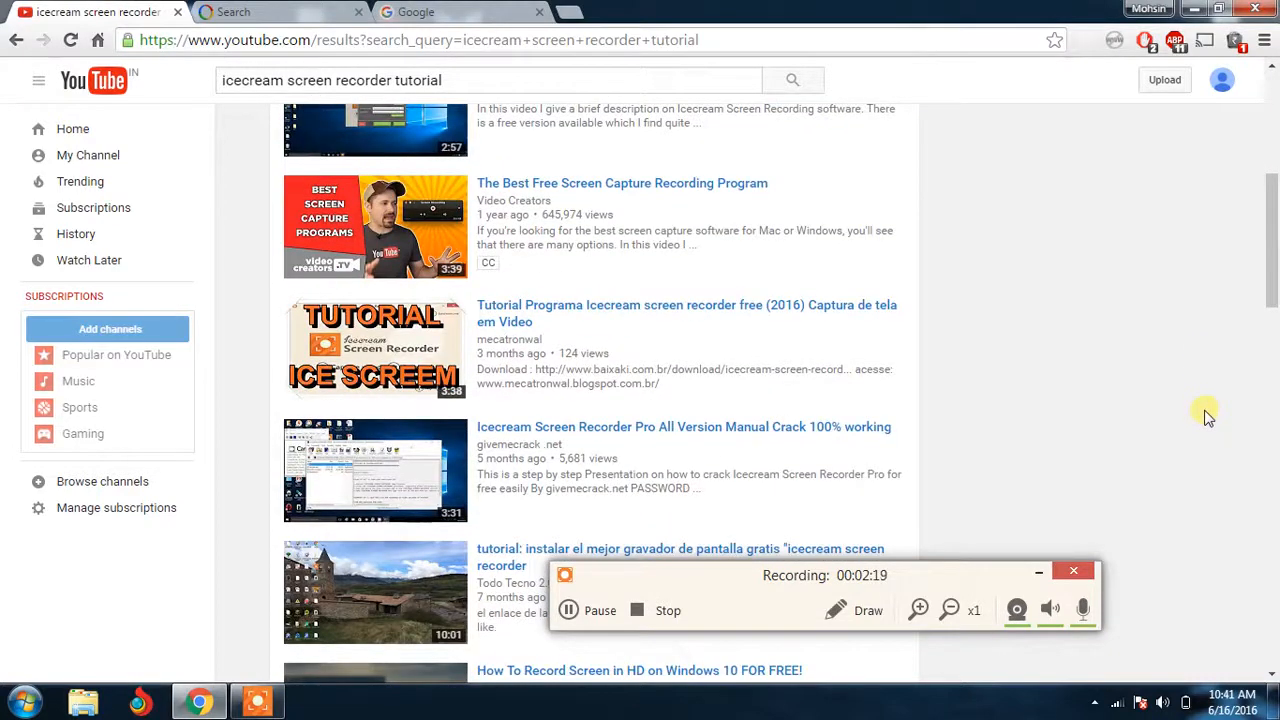
mouse_move(555, 268)
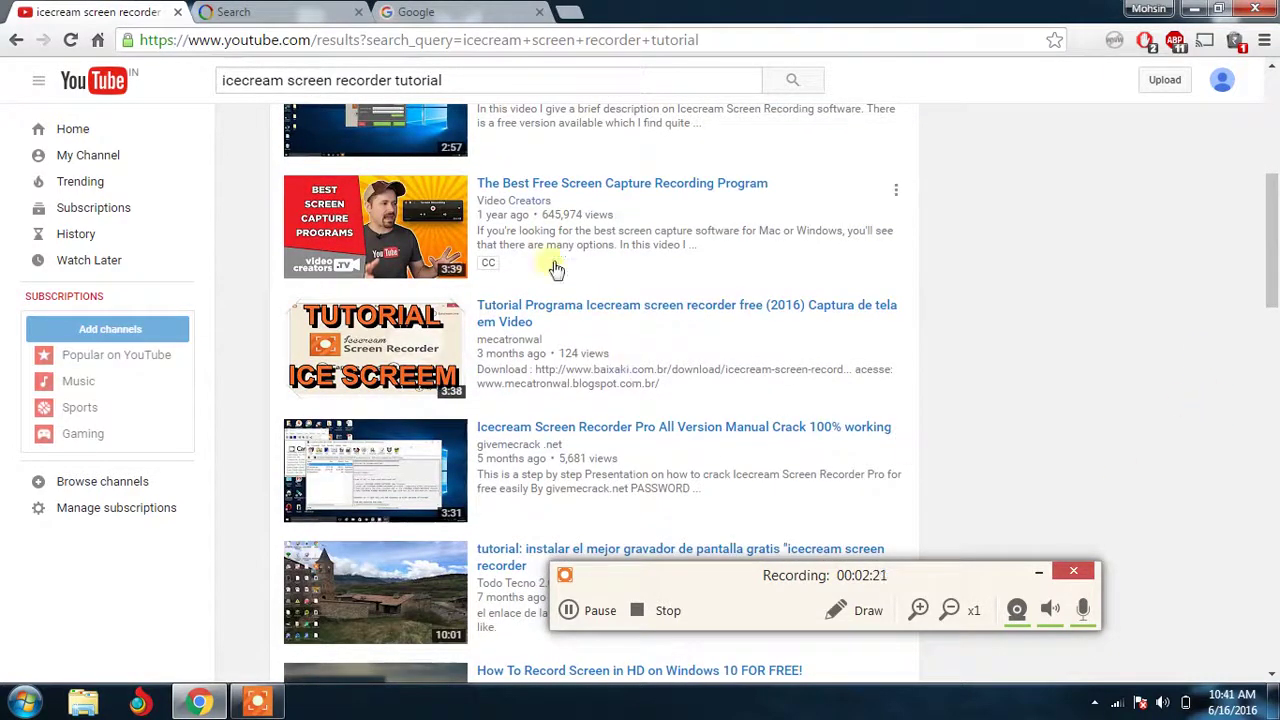
scroll(up, 3)
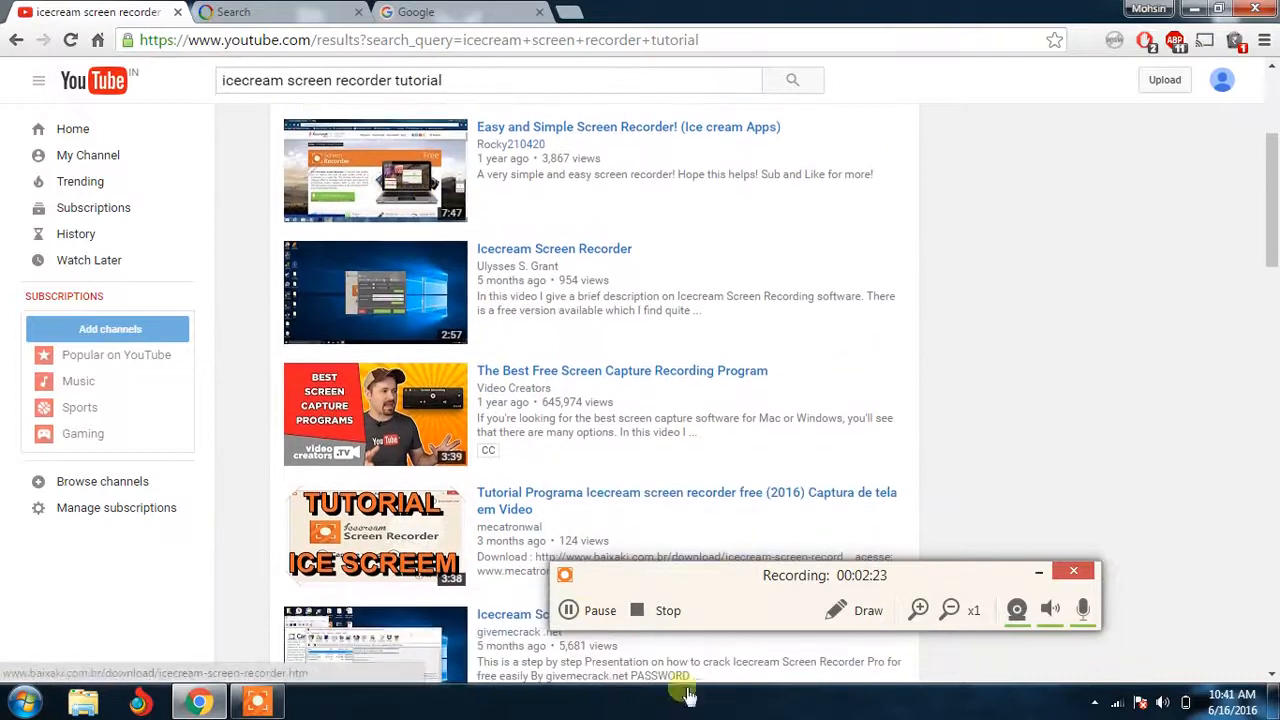
drag(825, 575, 1020, 492)
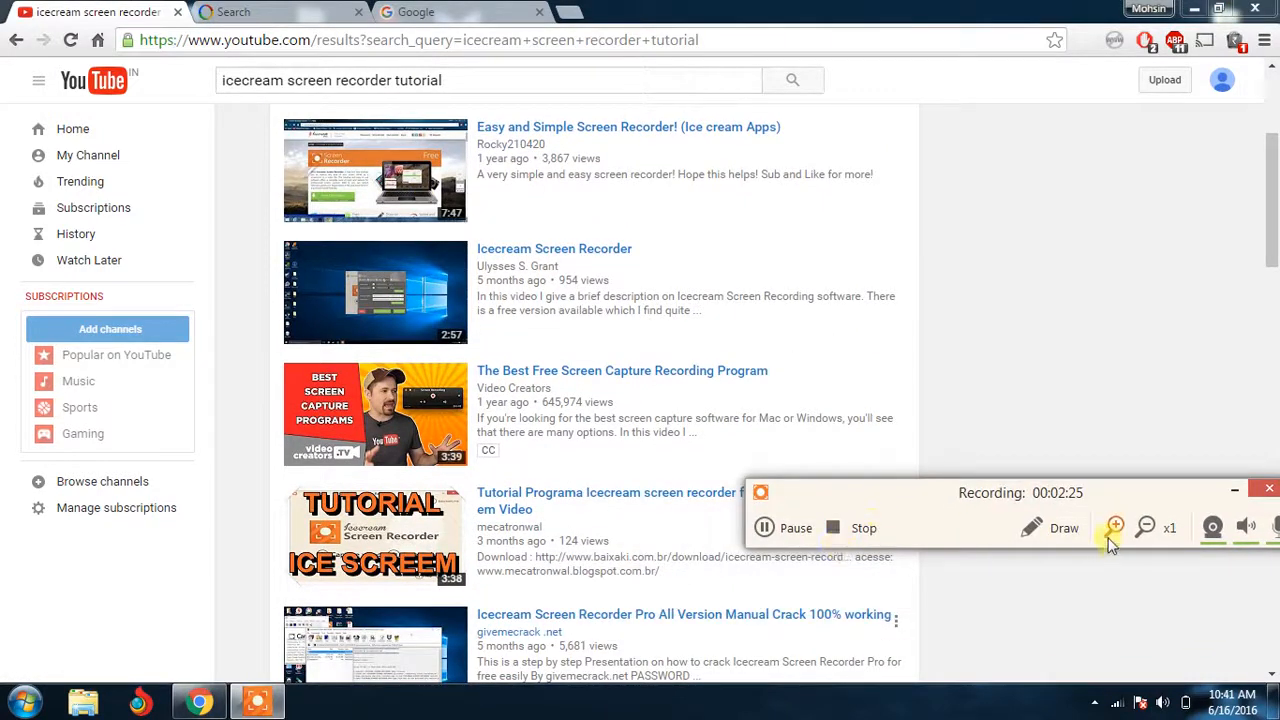
- Open the drawing tools and magnify the YouTube results to x2, scrolling through them
click(1063, 528)
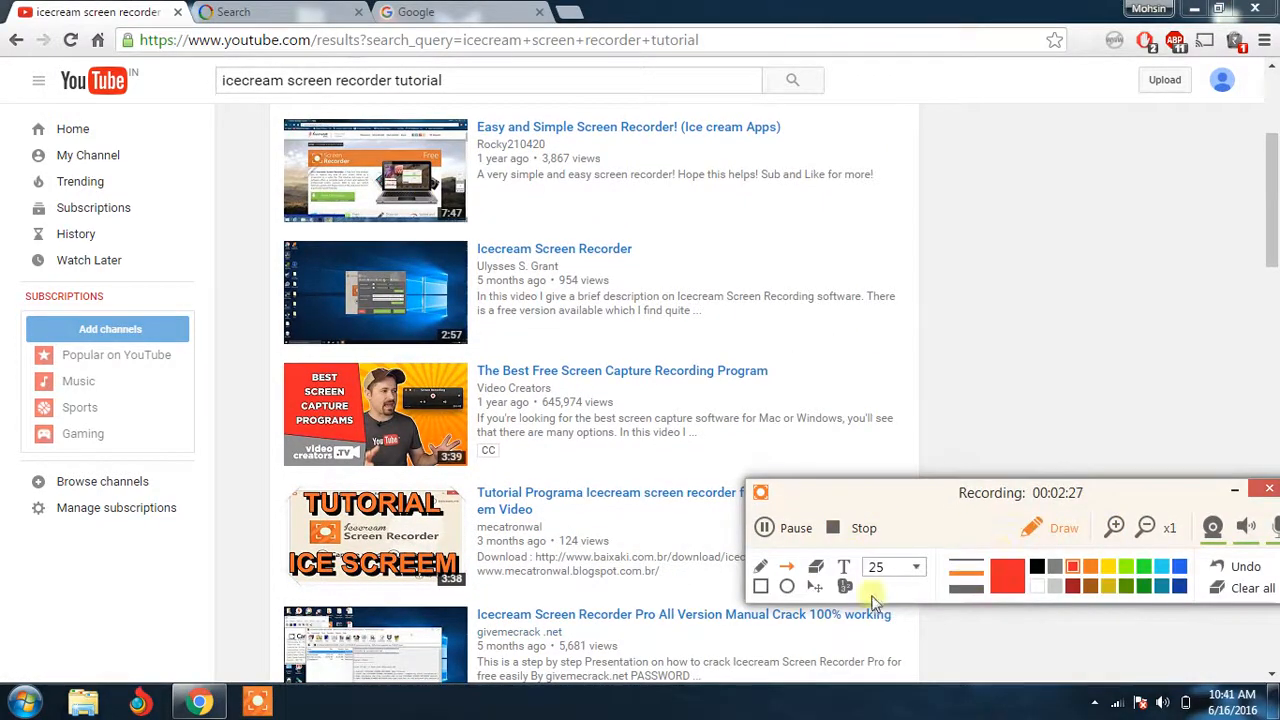
mouse_move(880, 595)
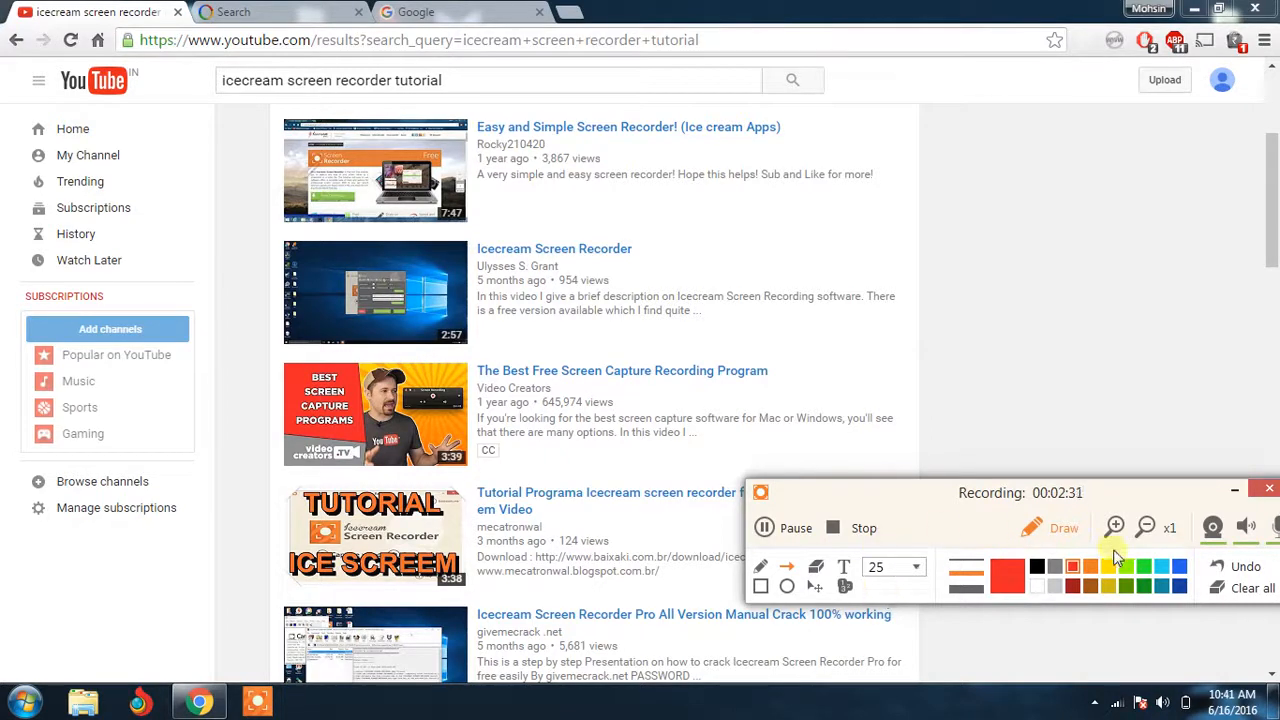
click(1115, 527)
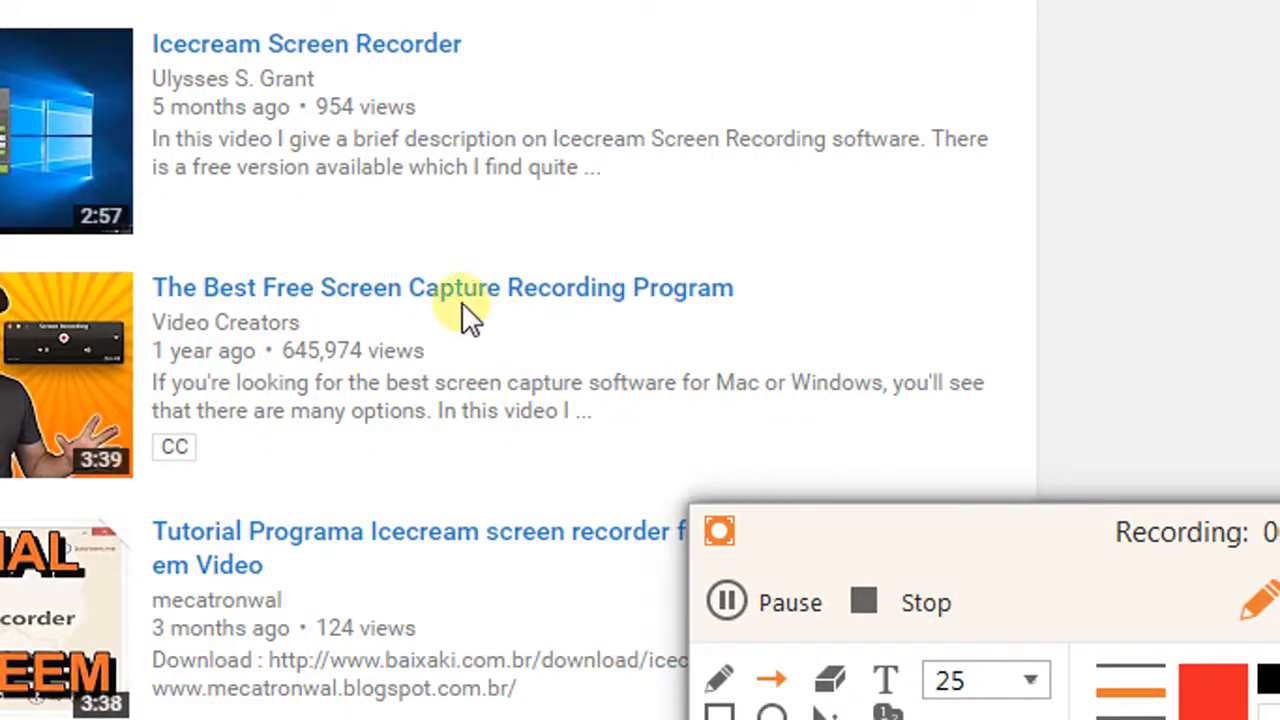
scroll(up, 3)
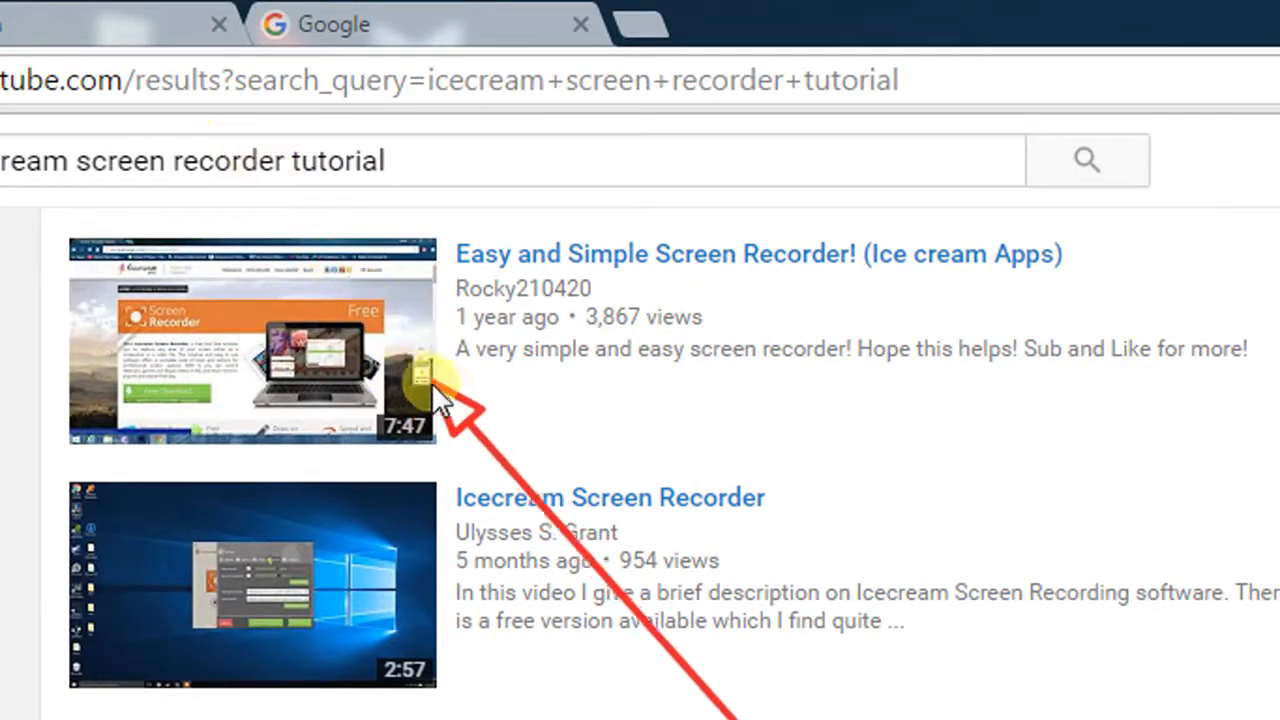
scroll(down, 3)
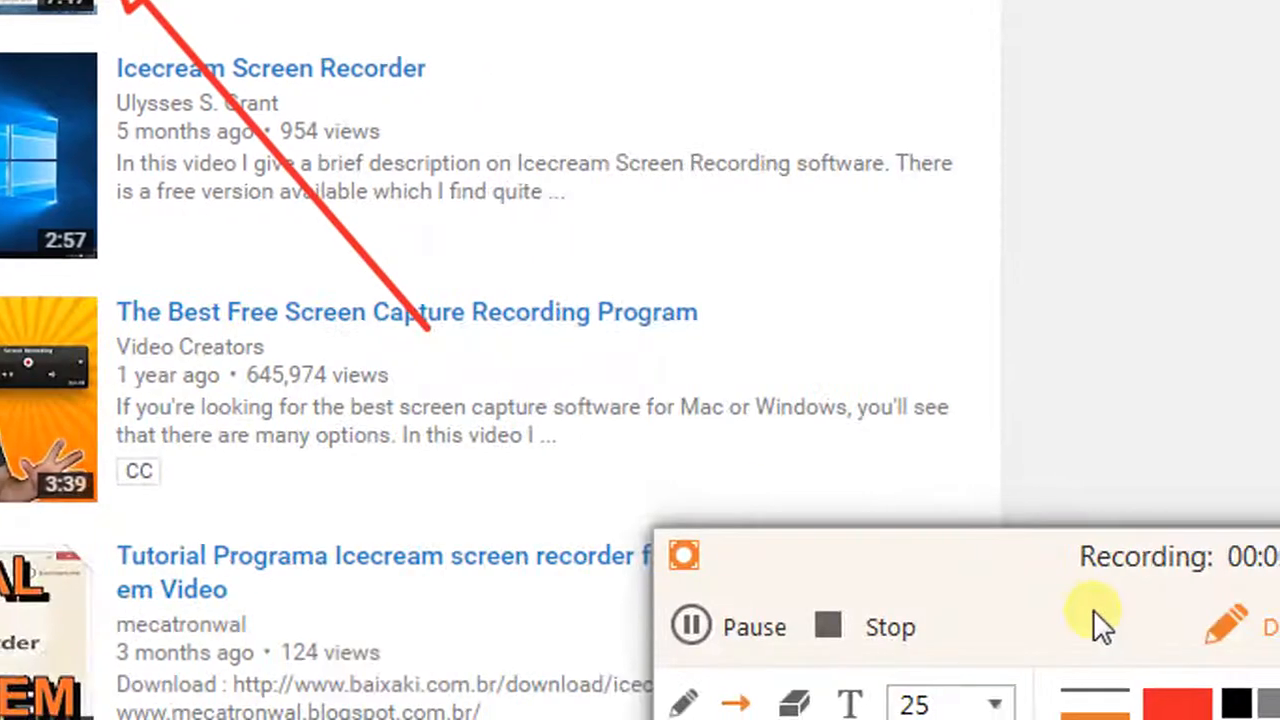
scroll(up, 3)
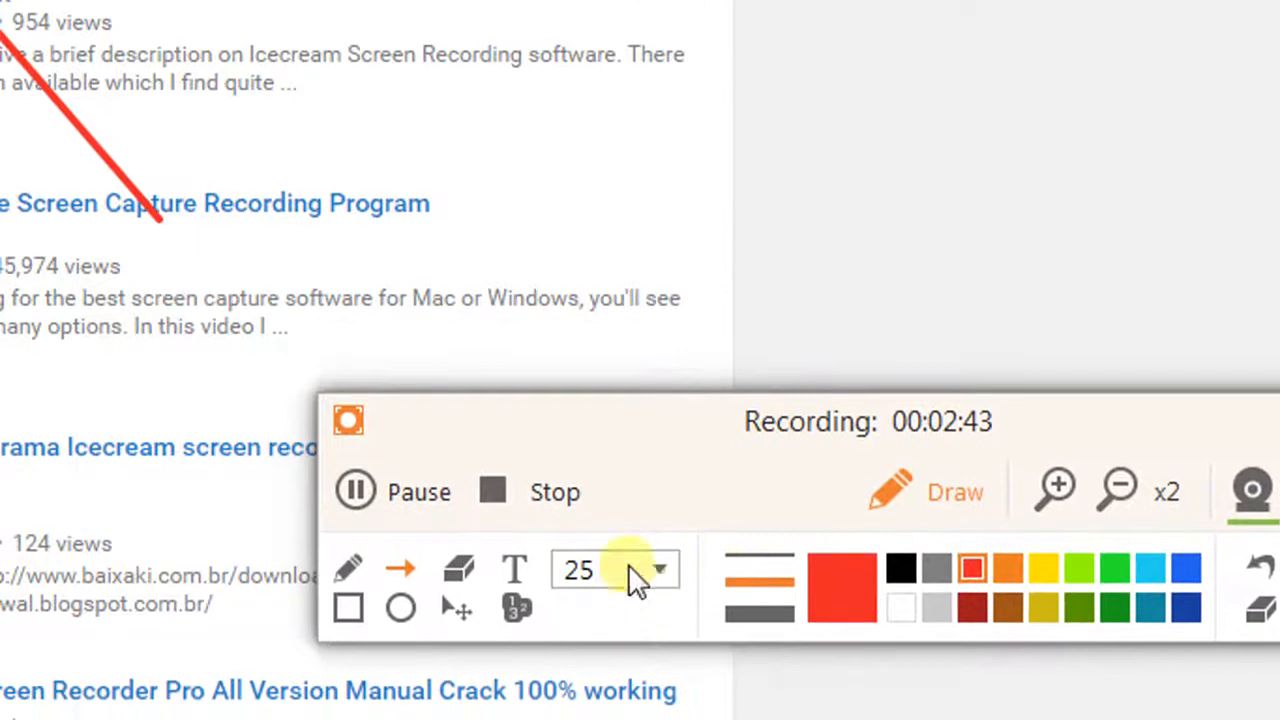
mouse_move(760, 525)
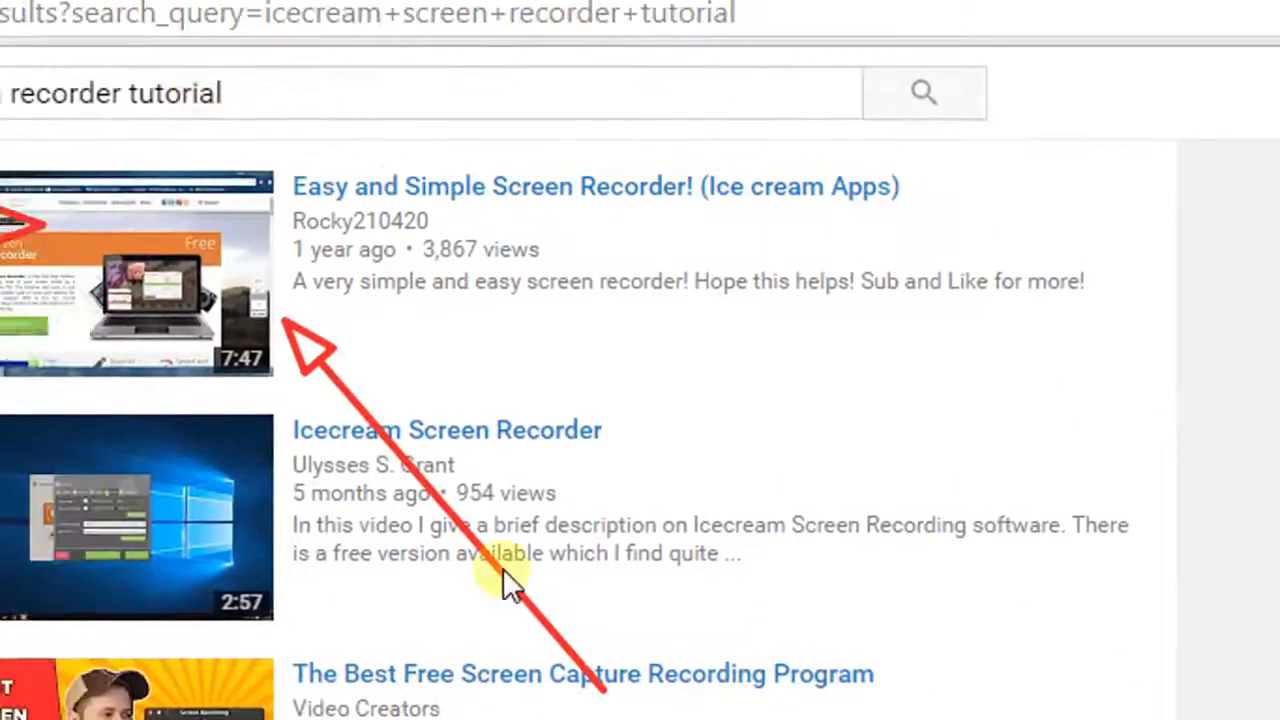
scroll(down, 3)
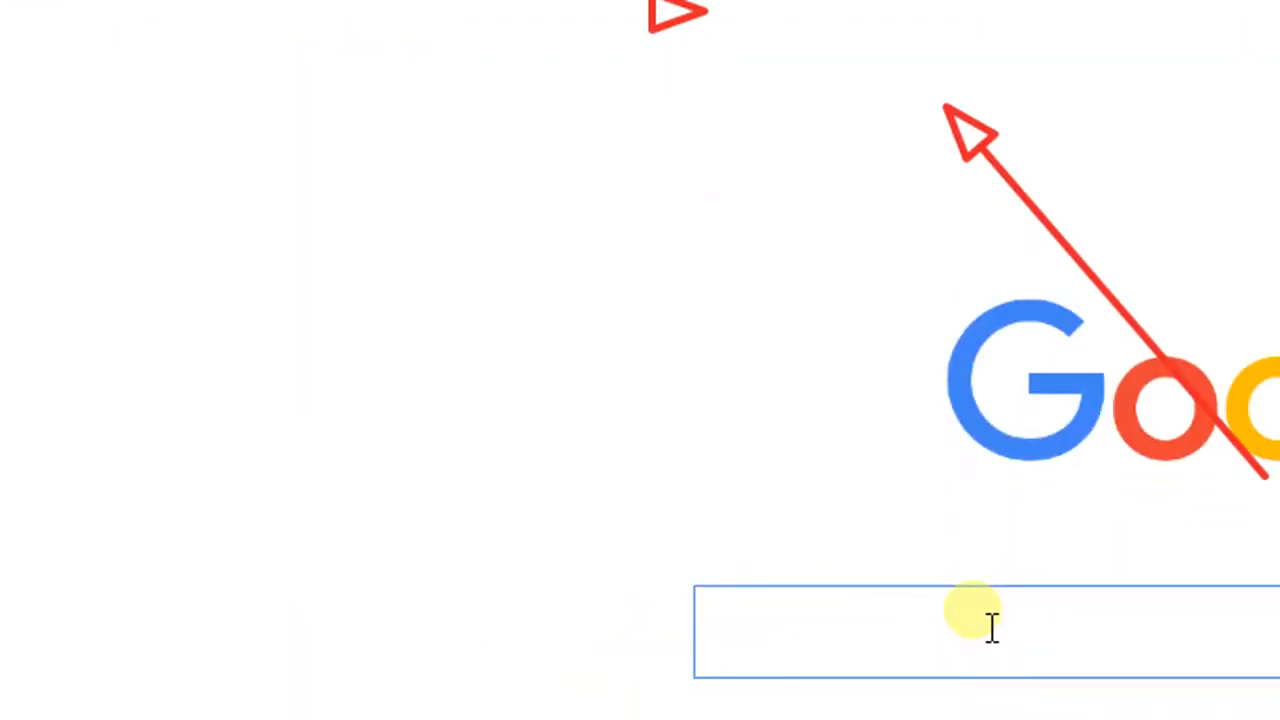
- Type 'icrea' into the Google search and scroll the results page
text(icrea)
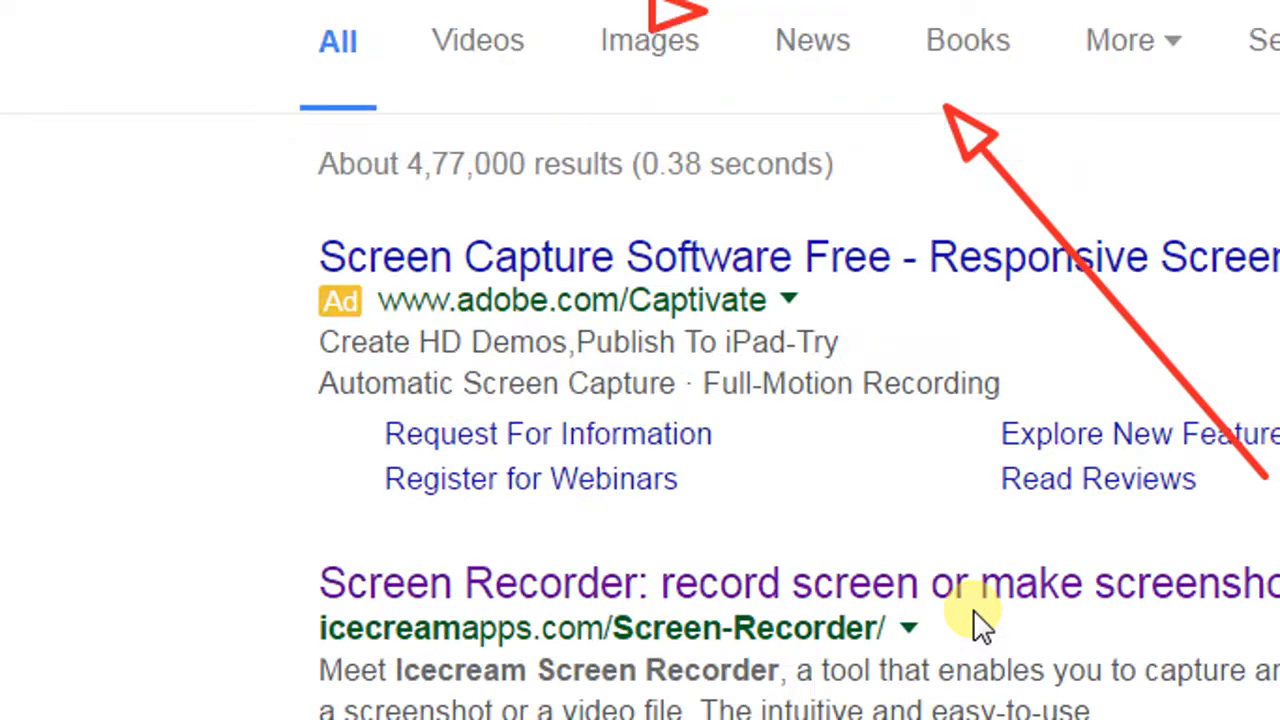
scroll(up, 3)
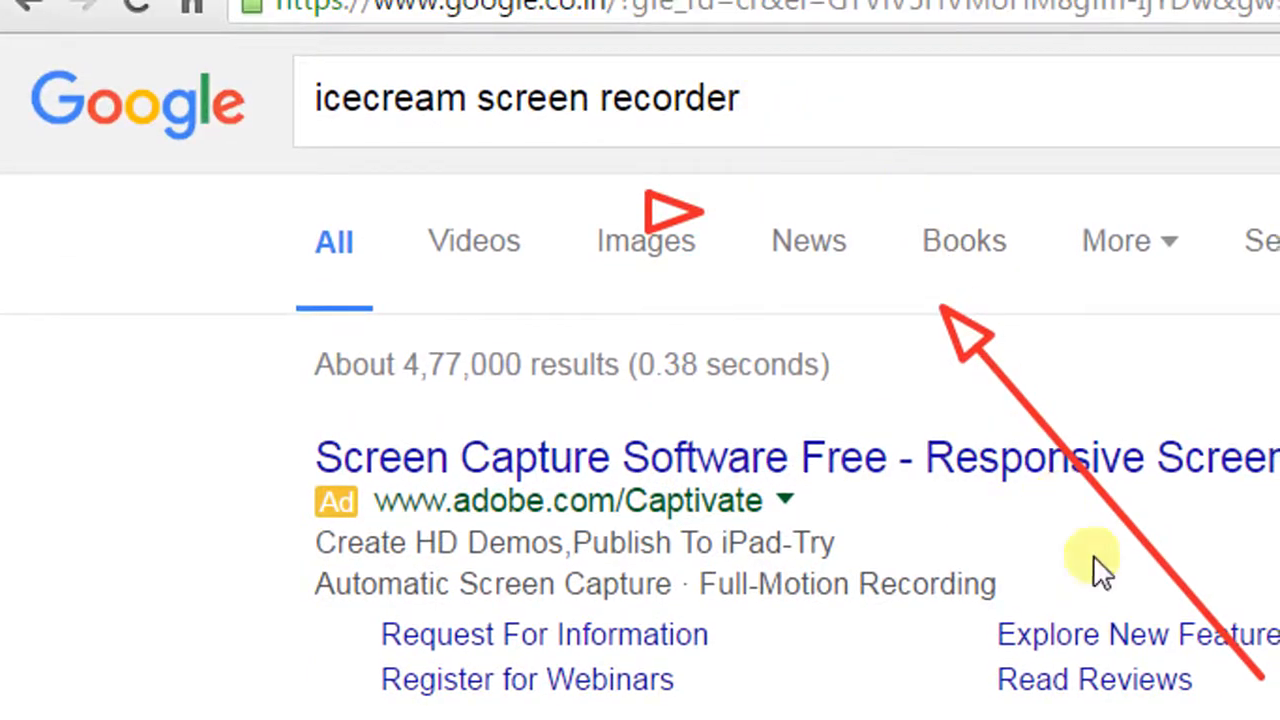
scroll(down, 3)
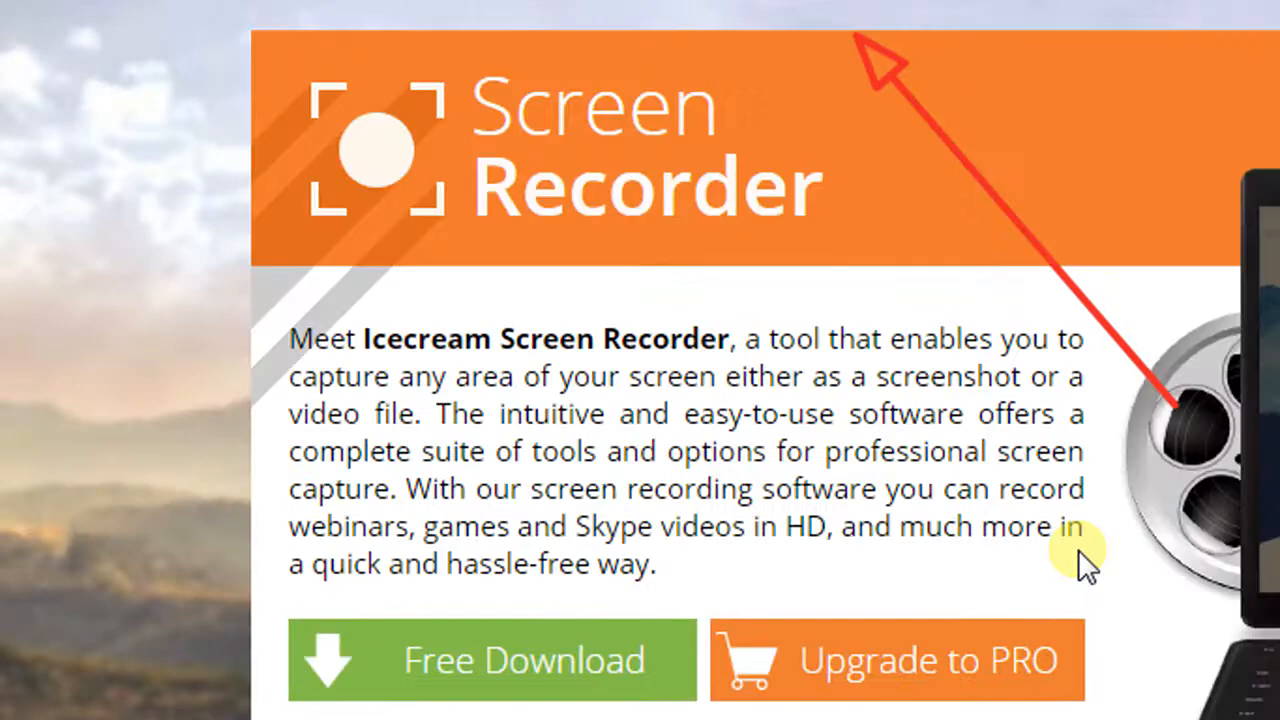
scroll(down, 3)
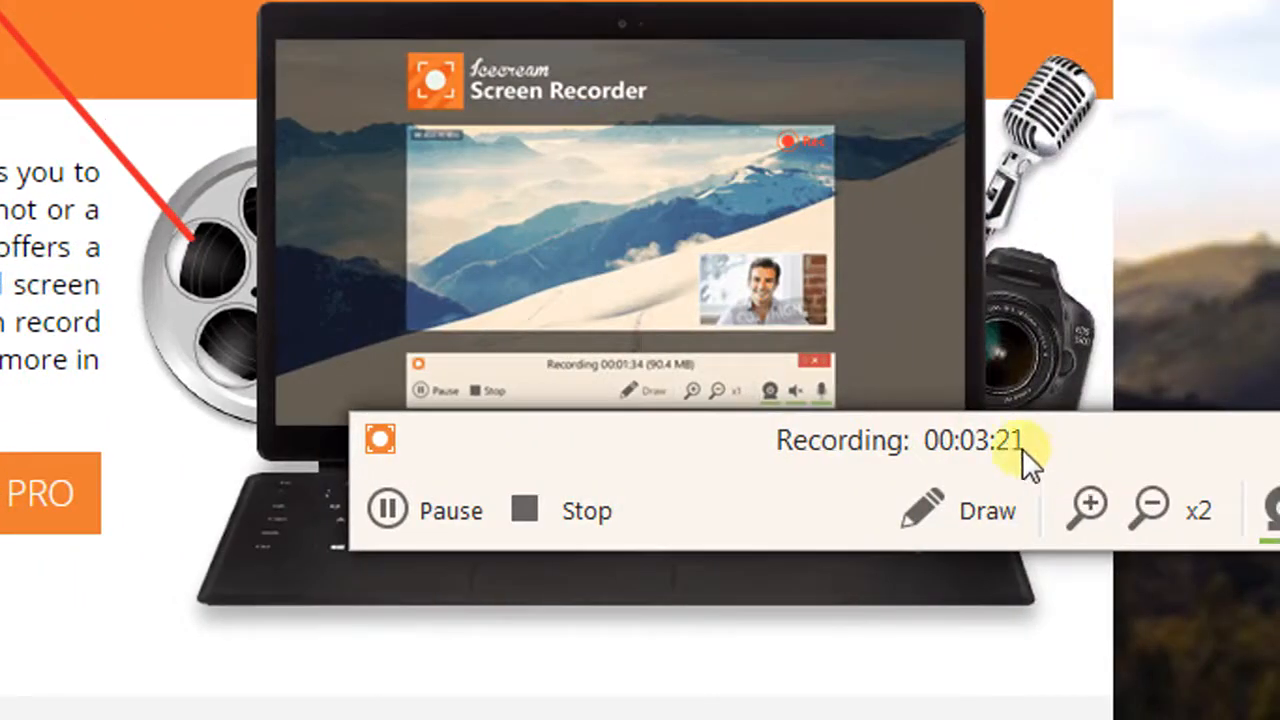
mouse_move(940, 450)
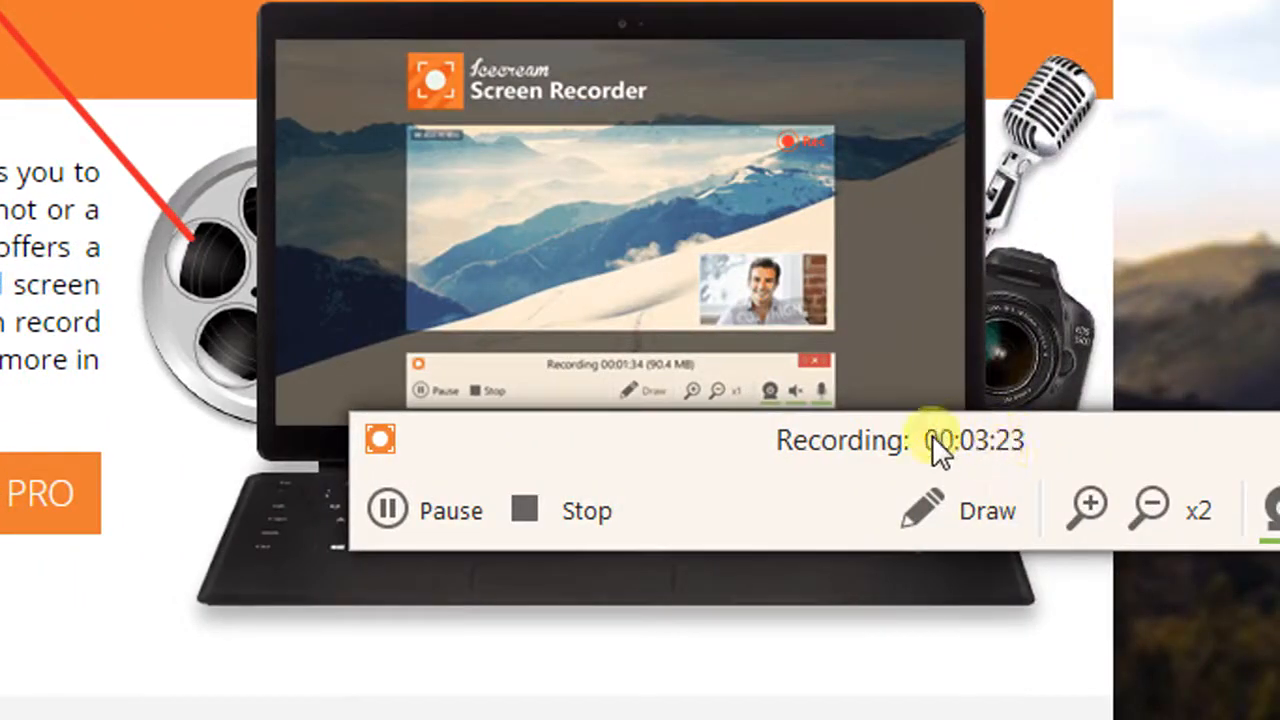
mouse_move(850, 475)
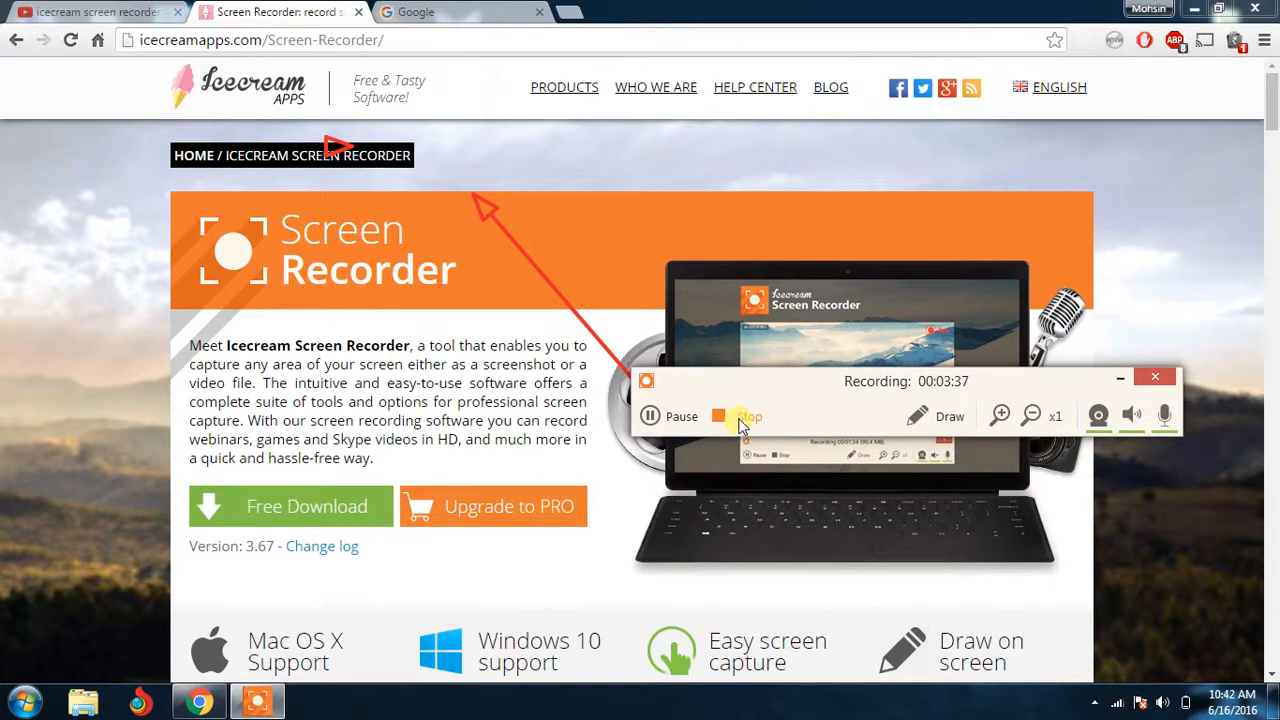
mouse_move(835, 388)
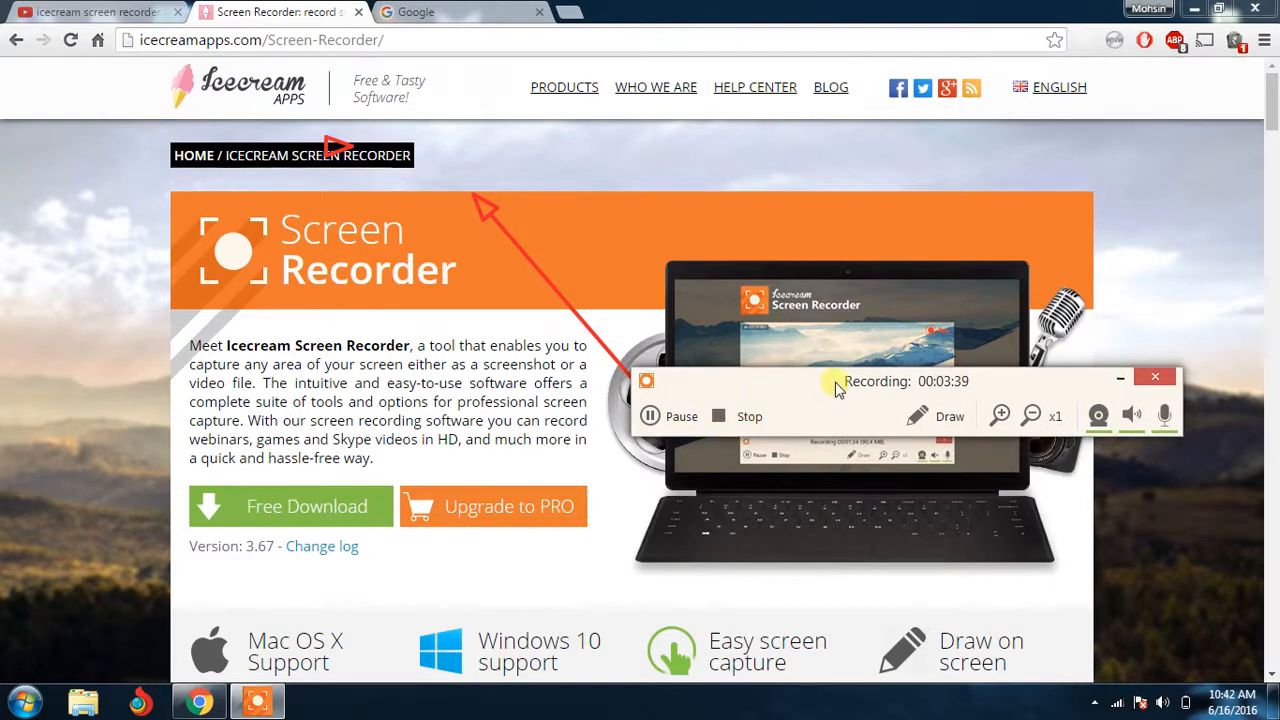